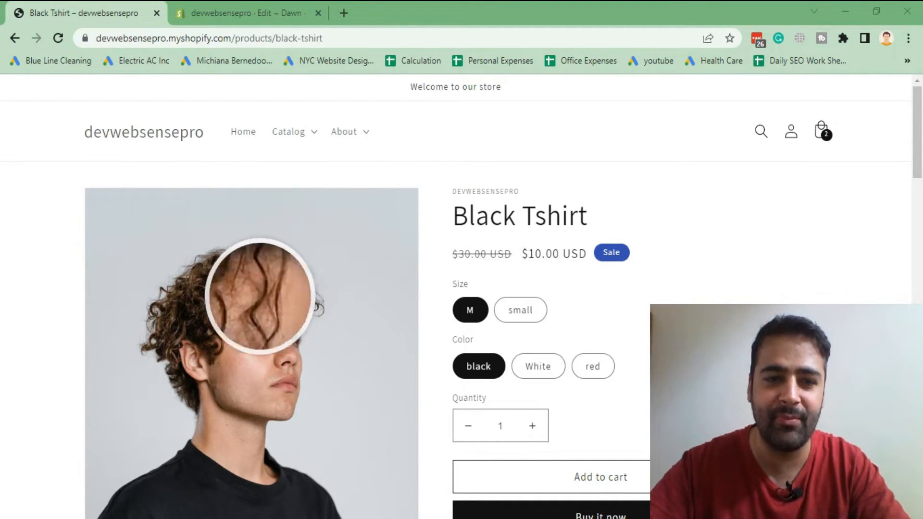
pyautogui.moveTo(268, 400)
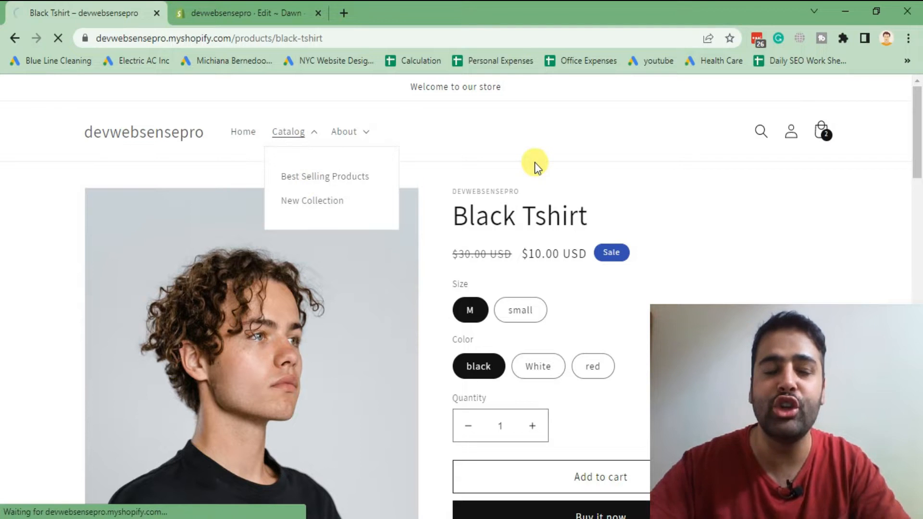
# Step: Browse the Best Selling Products collection down to the Female Tshirt product
pyautogui.click(324, 175)
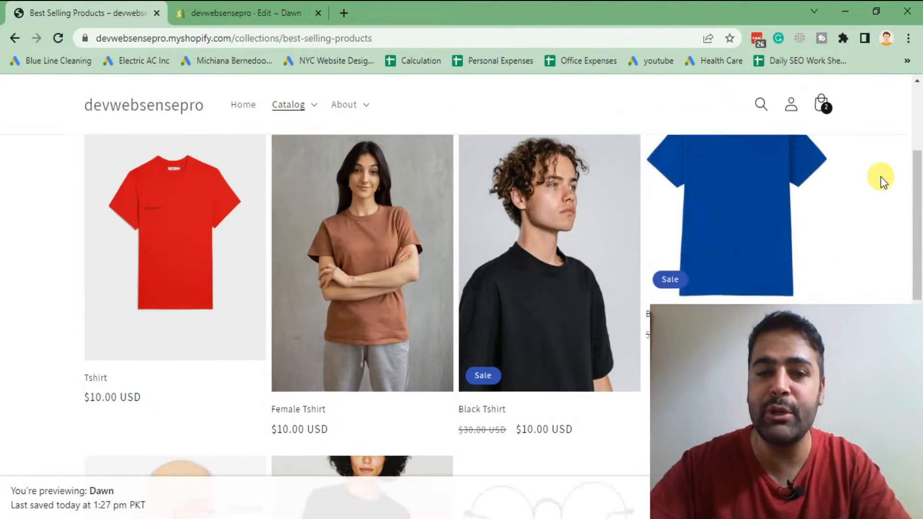
pyautogui.scroll(-3)
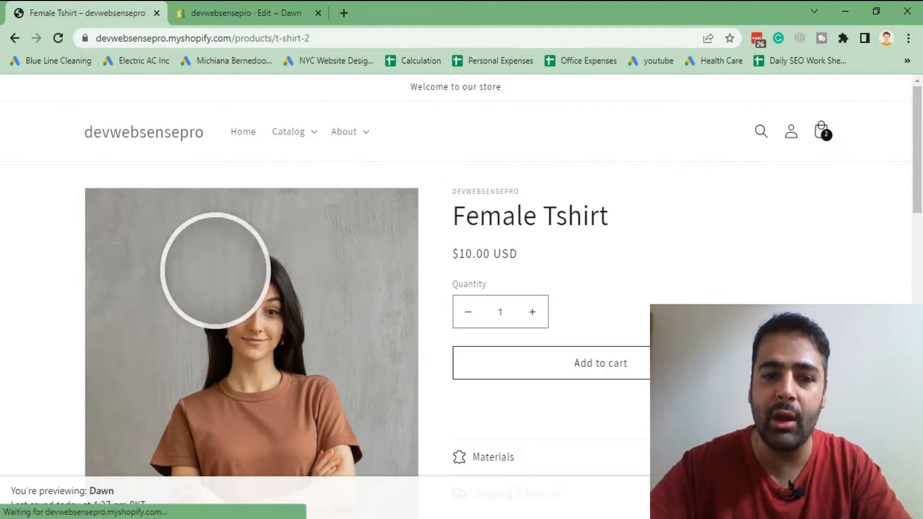
pyautogui.scroll(-3)
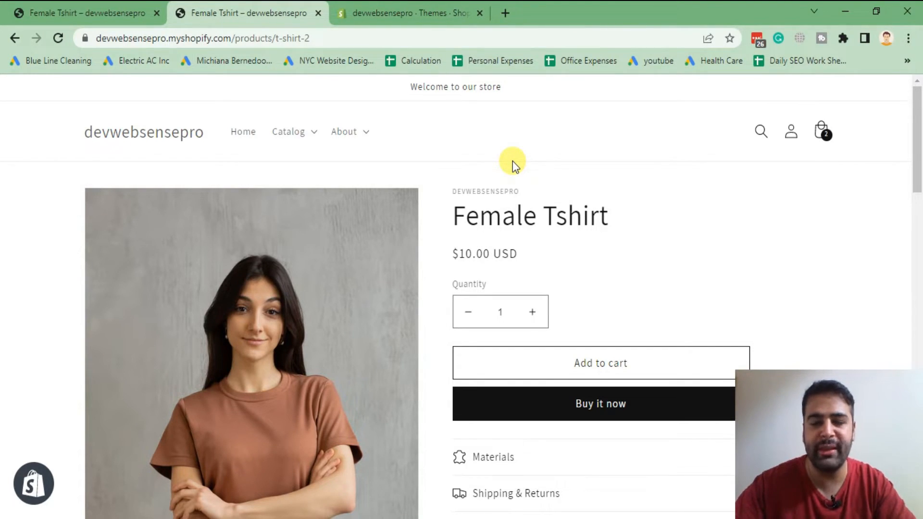
pyautogui.moveTo(590, 271)
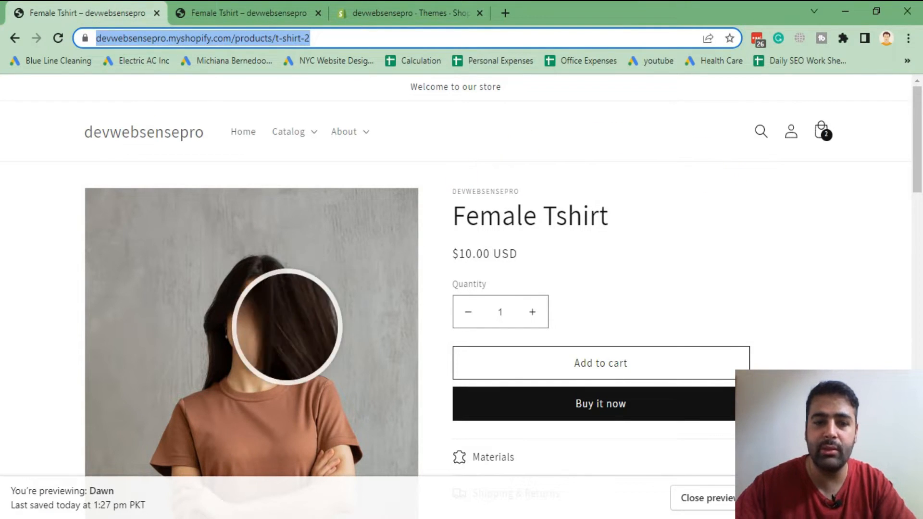
pyautogui.moveTo(124, 221)
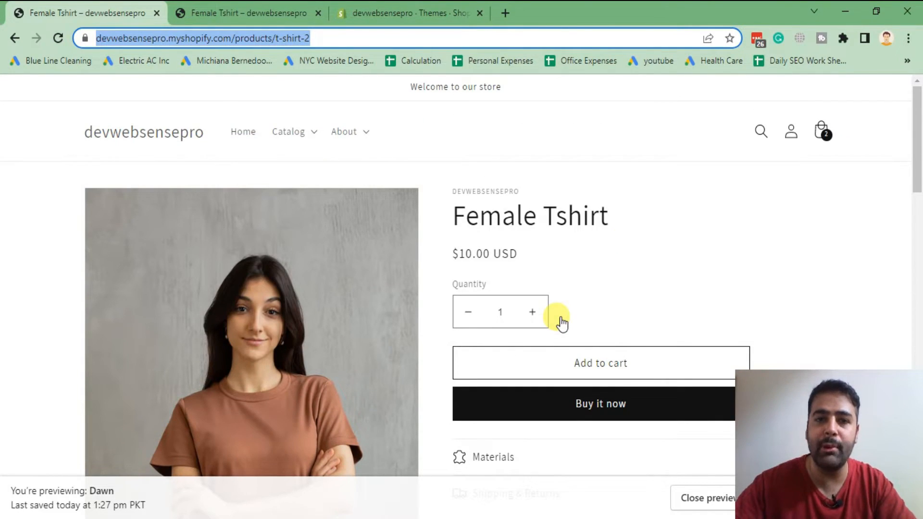
pyautogui.moveTo(402, 180)
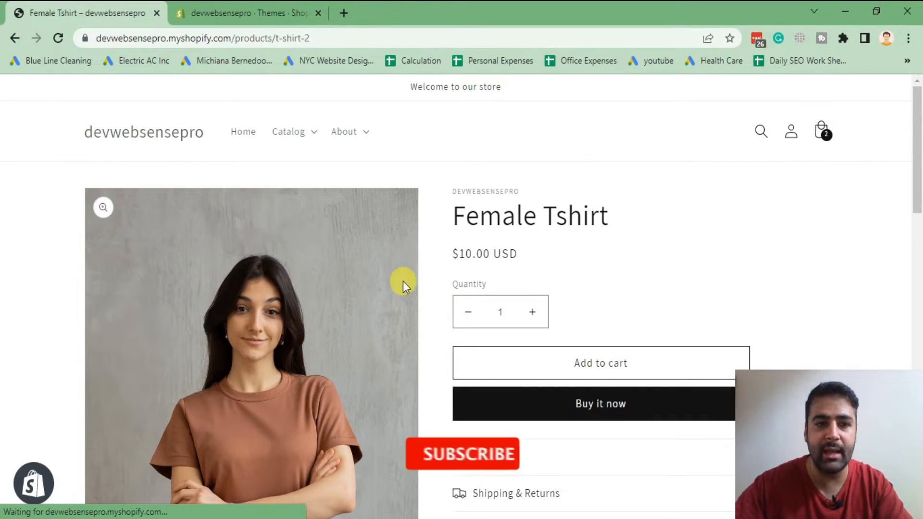
# Step: Scroll down the Female Tshirt product page on the live storefront
pyautogui.scroll(-3)
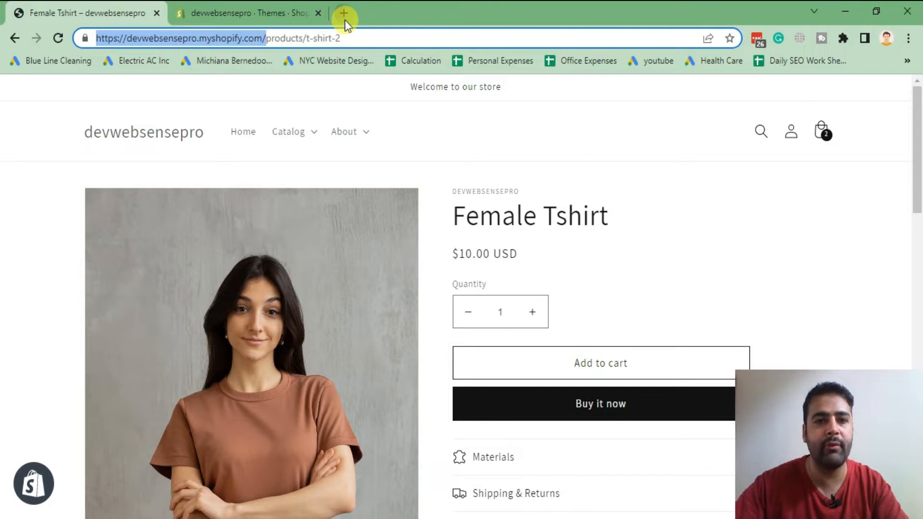
# Step: Load the store admin in a new tab and edit the Dawn theme's code
pyautogui.click(344, 13)
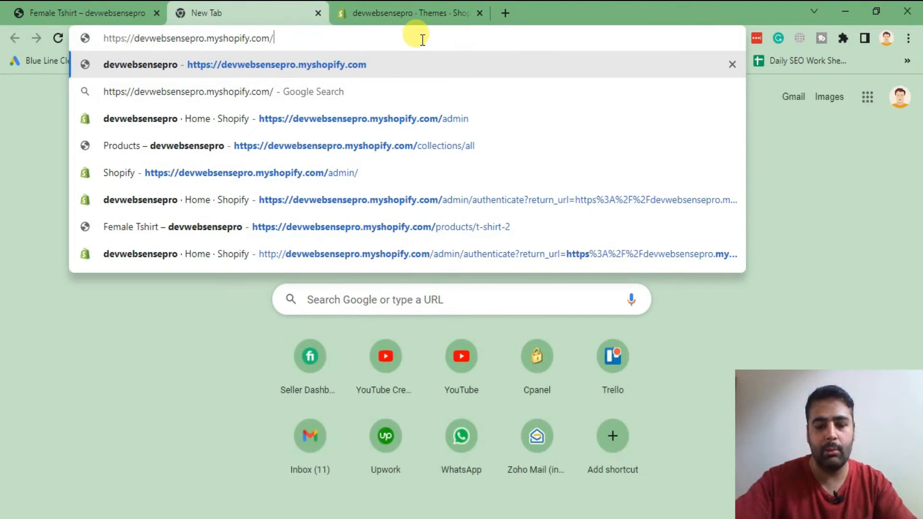
pyautogui.click(350, 118)
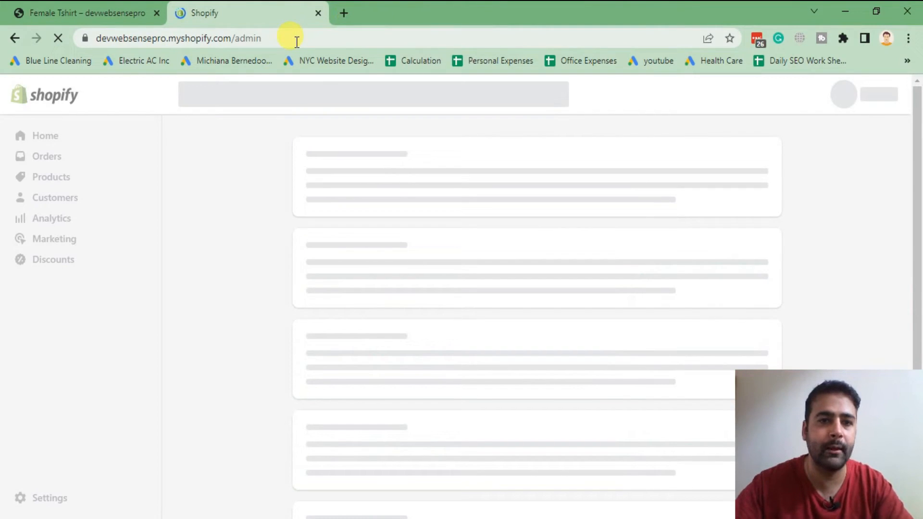
pyautogui.moveTo(281, 216)
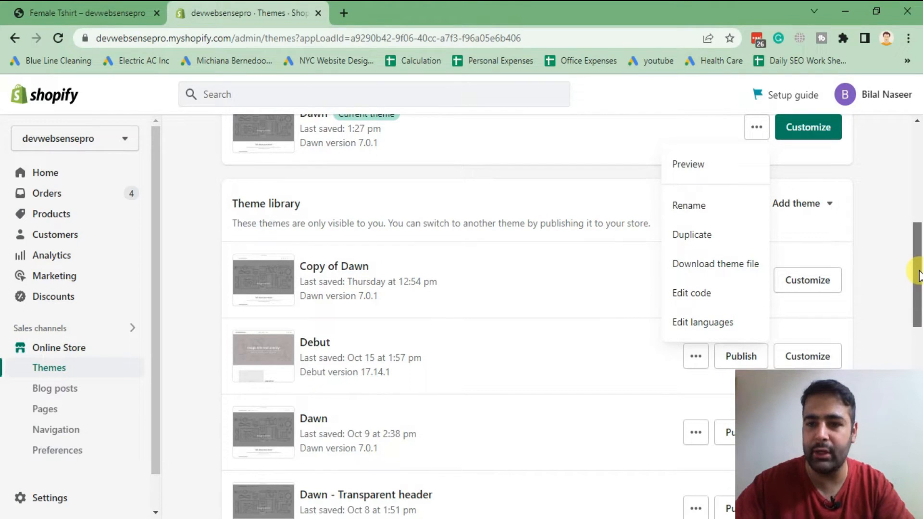
pyautogui.moveTo(691, 293)
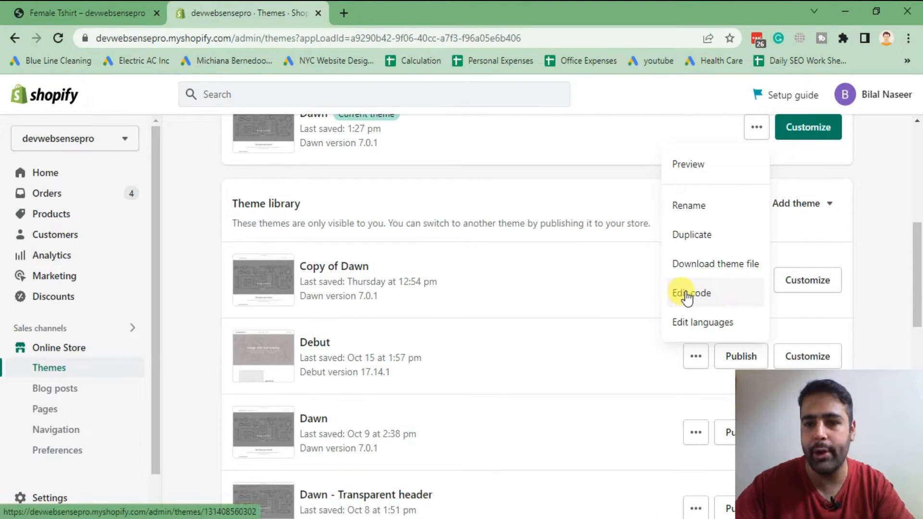
pyautogui.moveTo(691, 235)
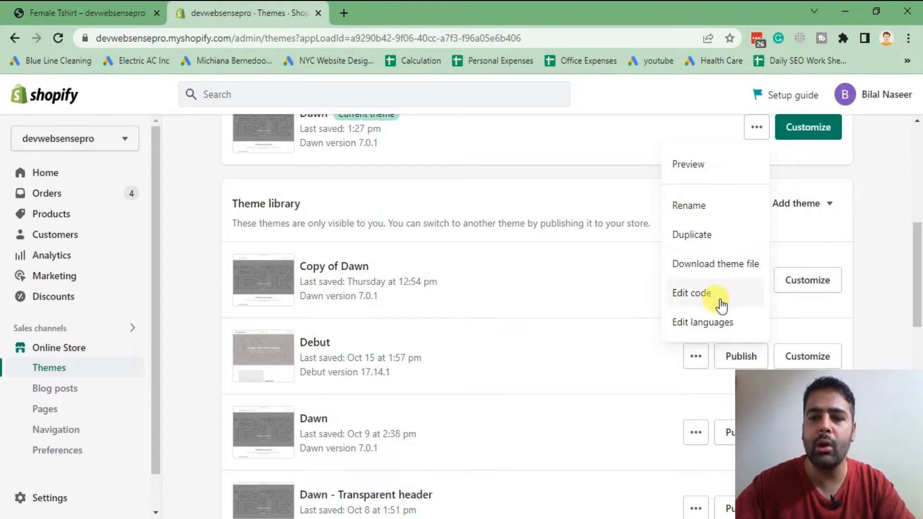
pyautogui.click(690, 293)
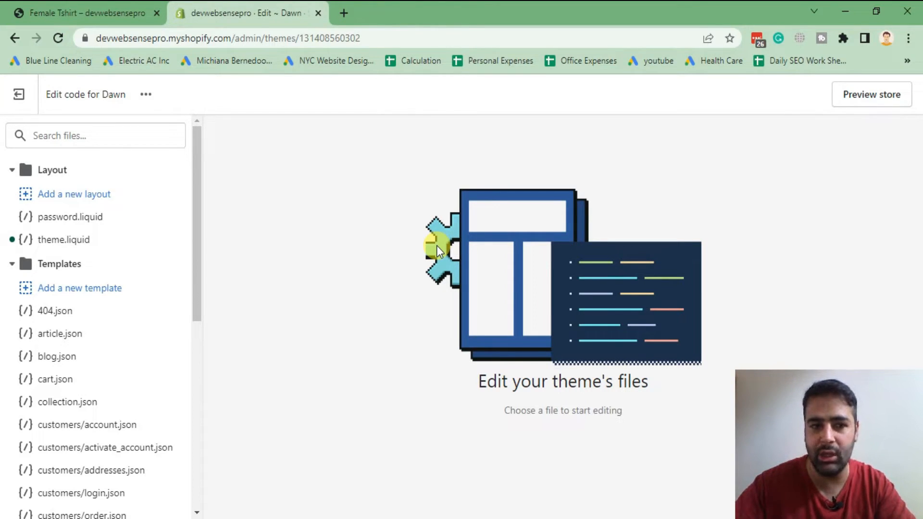
pyautogui.moveTo(388, 172)
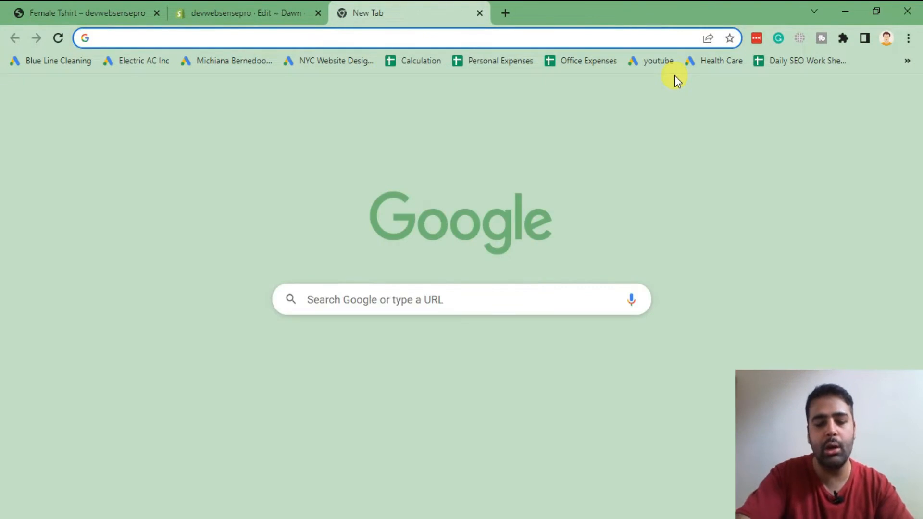
# Step: Copy the minified jQuery 3.6.1 script tag from releases.jquery.com and return to the editor
pyautogui.write('cdn jquery')
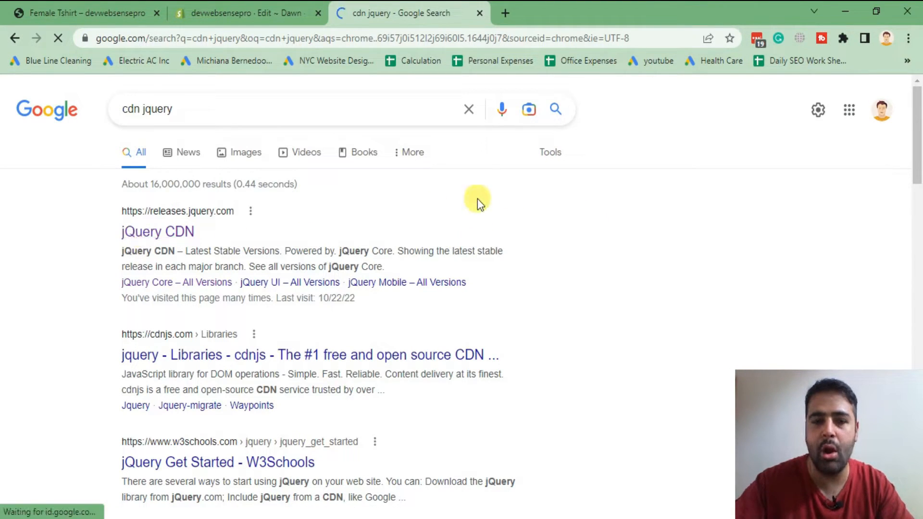
pyautogui.click(157, 231)
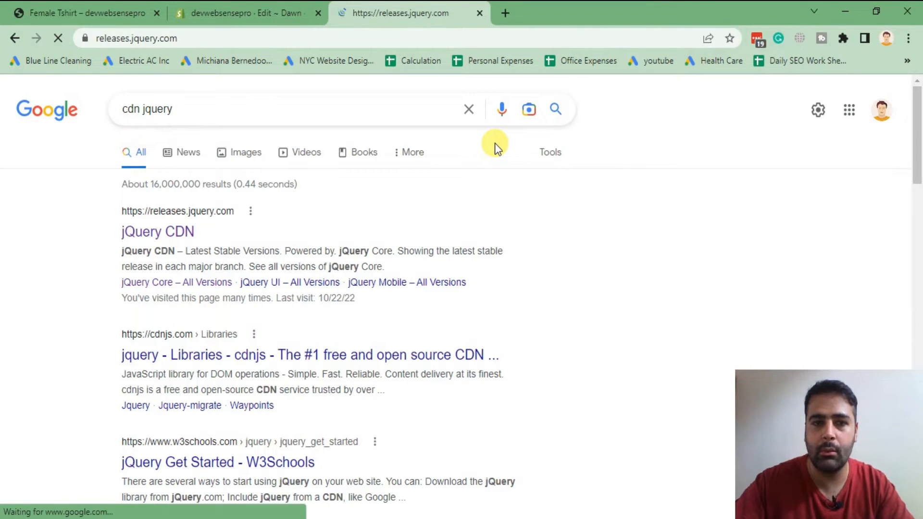
pyautogui.click(157, 232)
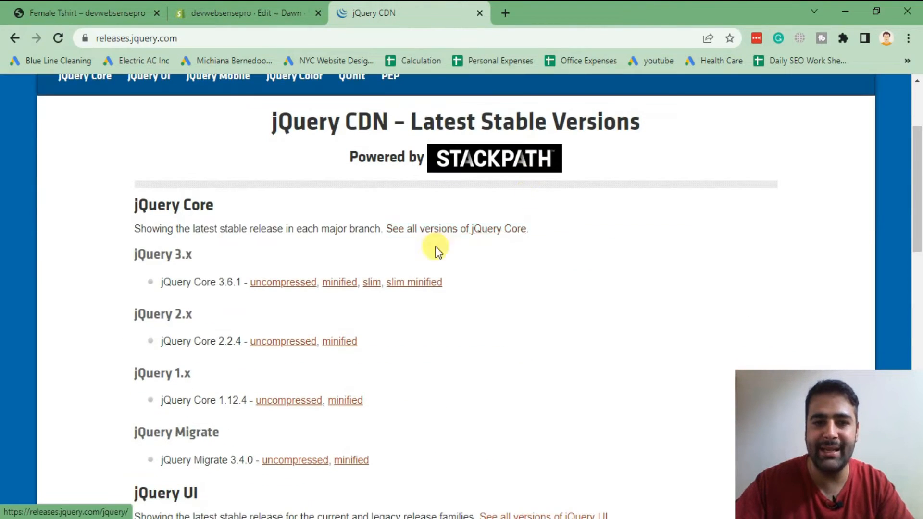
pyautogui.moveTo(235, 261)
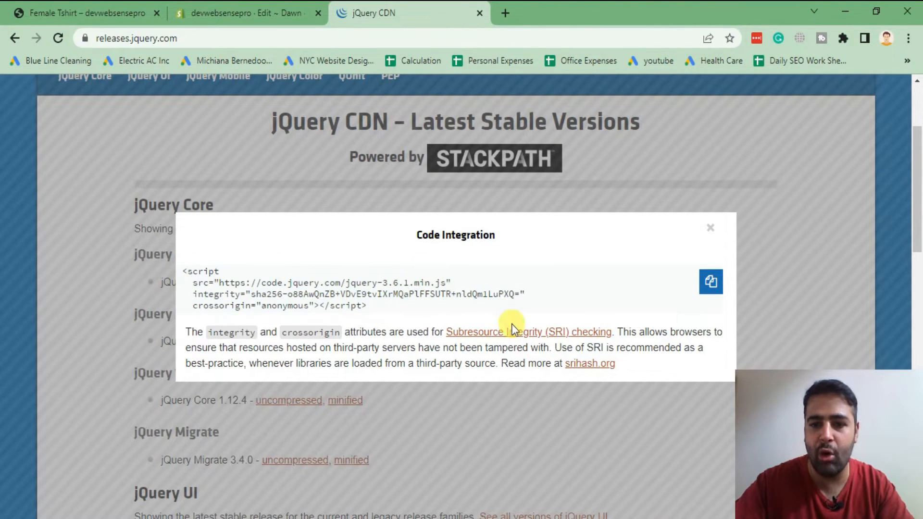
pyautogui.click(710, 281)
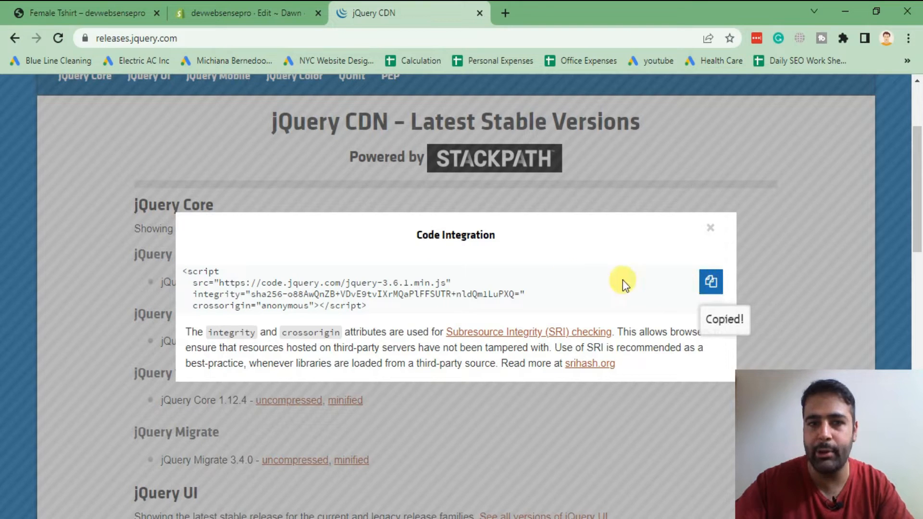
pyautogui.click(245, 12)
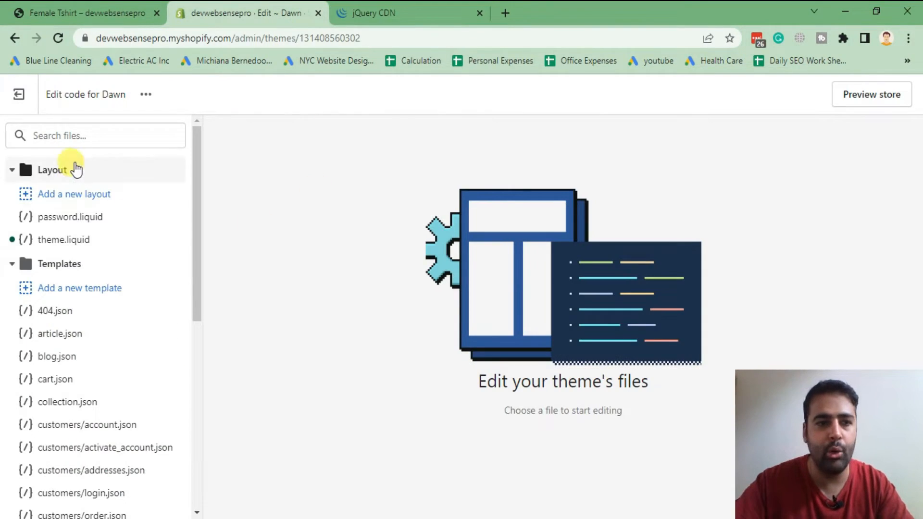
# Step: Paste the jQuery script tag into the head of theme.liquid and save it
pyautogui.click(64, 240)
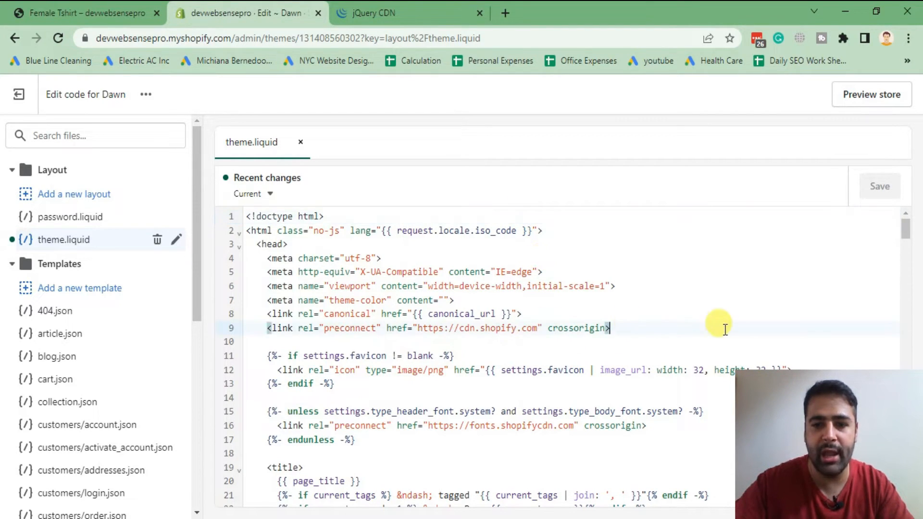
pyautogui.press('enter')
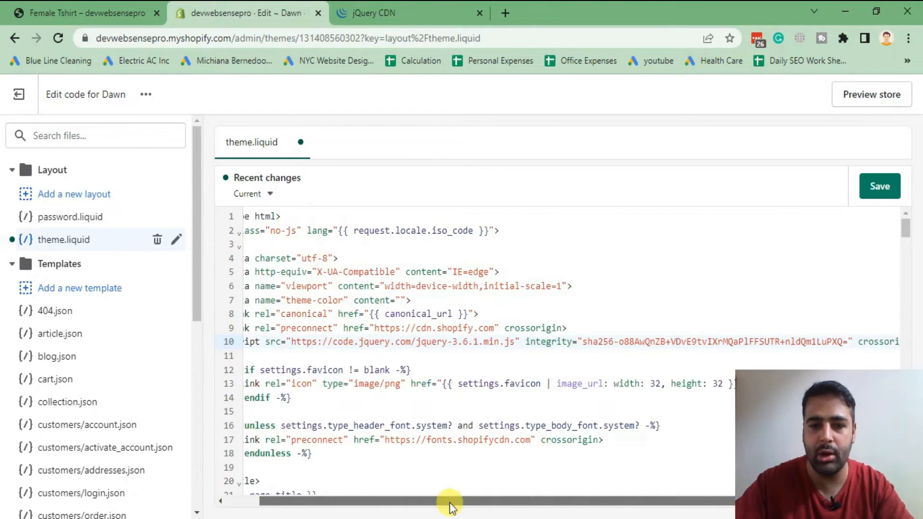
pyautogui.click(377, 13)
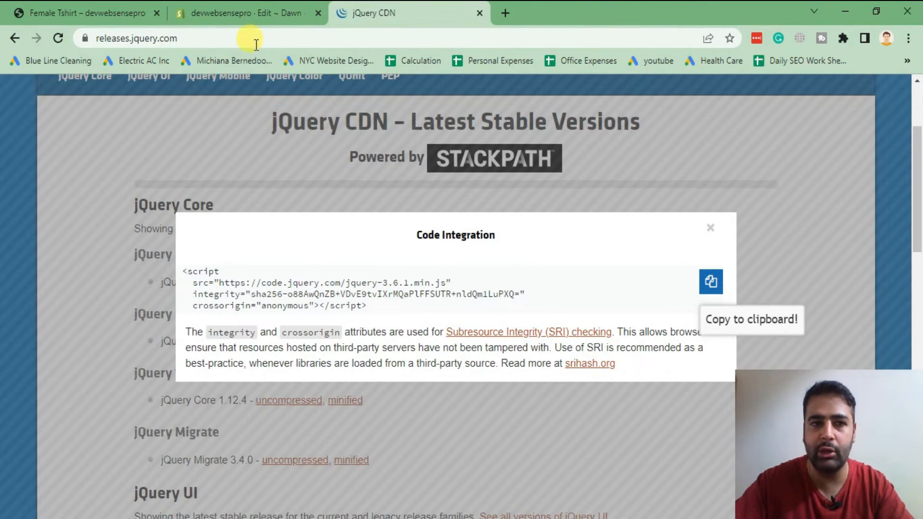
pyautogui.click(247, 12)
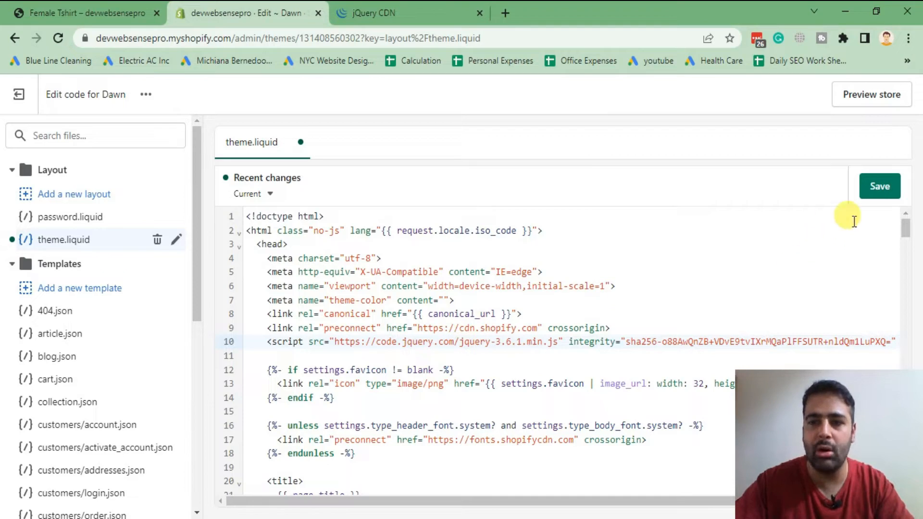
pyautogui.click(879, 186)
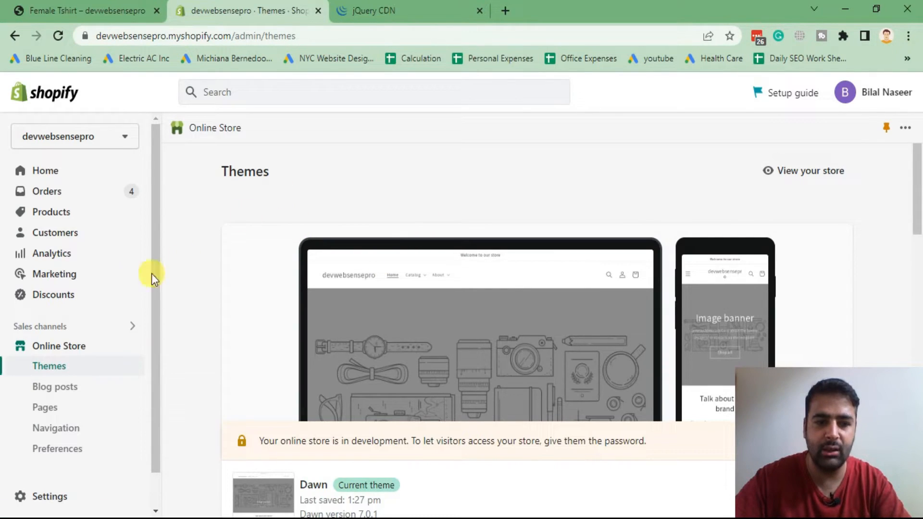
# Step: Go to the store's Files page under Settings
pyautogui.click(49, 496)
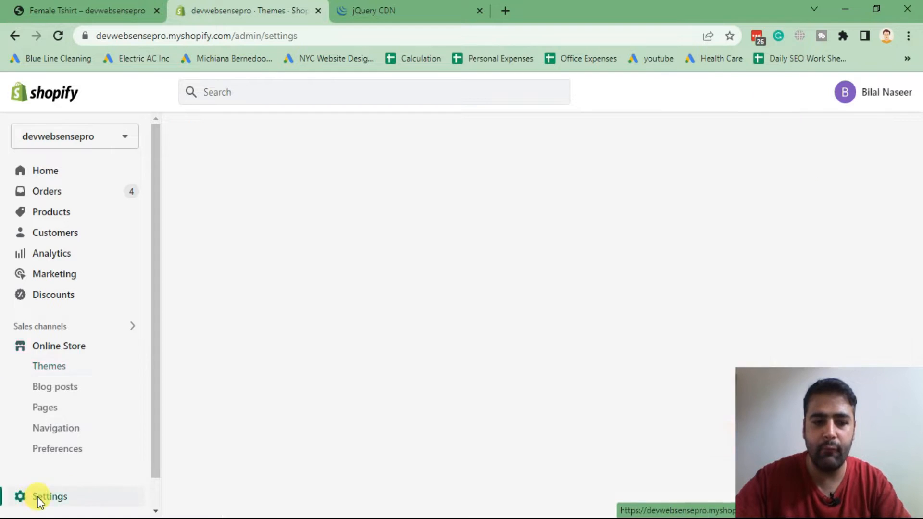
pyautogui.click(49, 496)
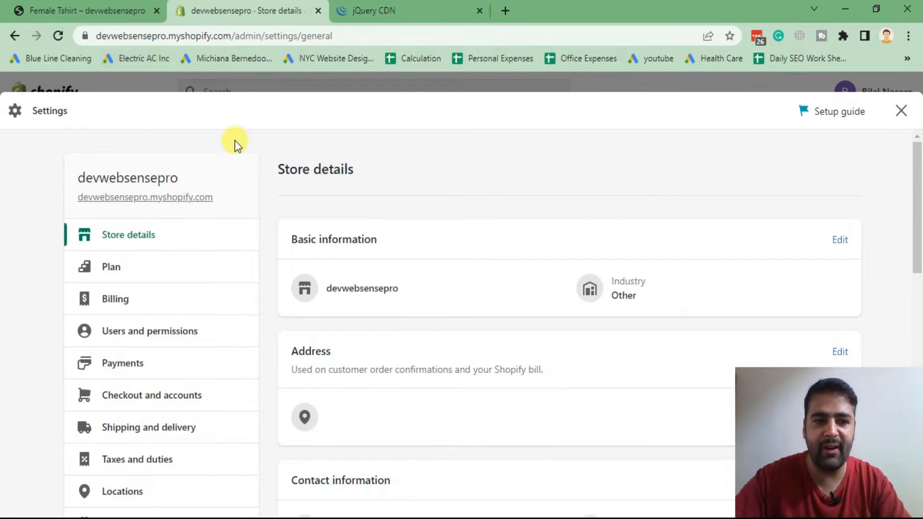
pyautogui.scroll(-3)
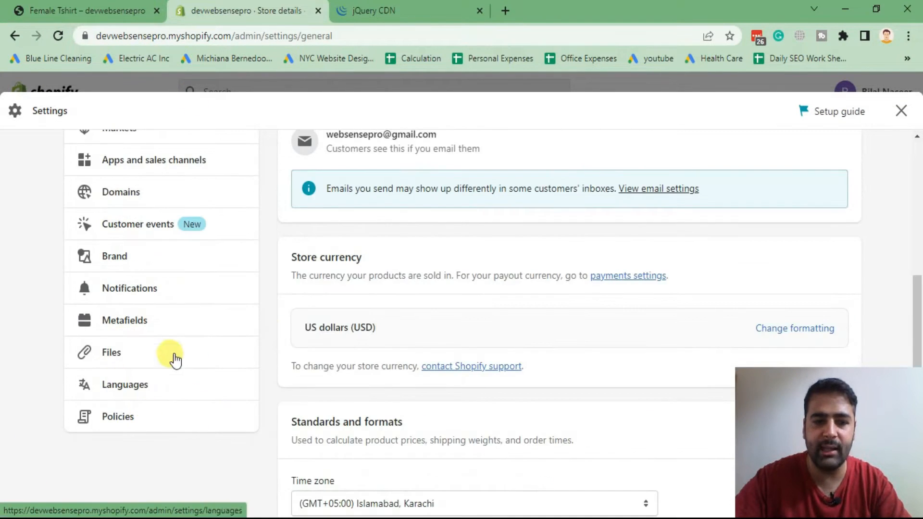
pyautogui.click(112, 352)
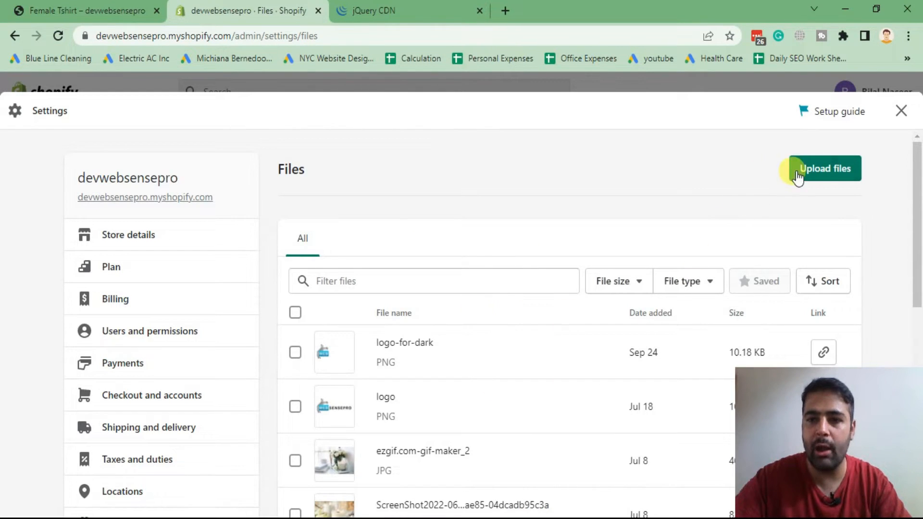
# Step: Upload lightzoom.js from the Desktop to the store's files
pyautogui.click(823, 169)
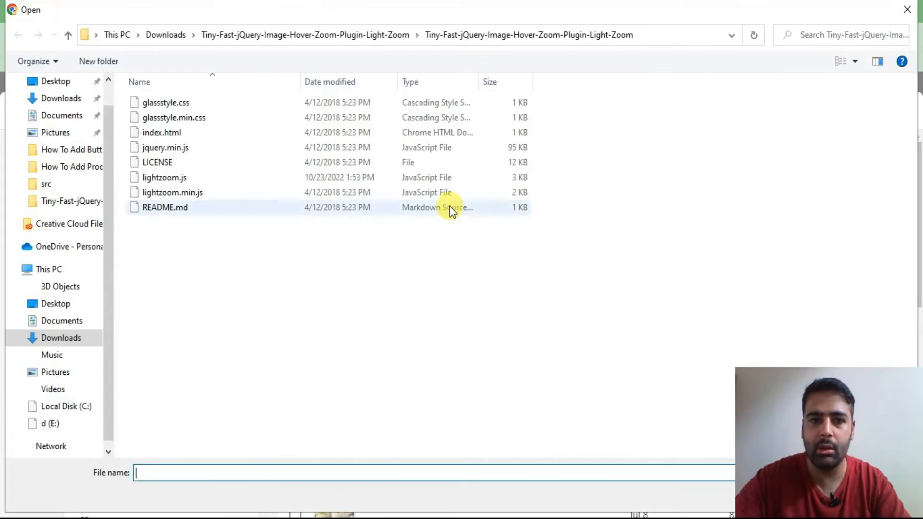
pyautogui.click(56, 80)
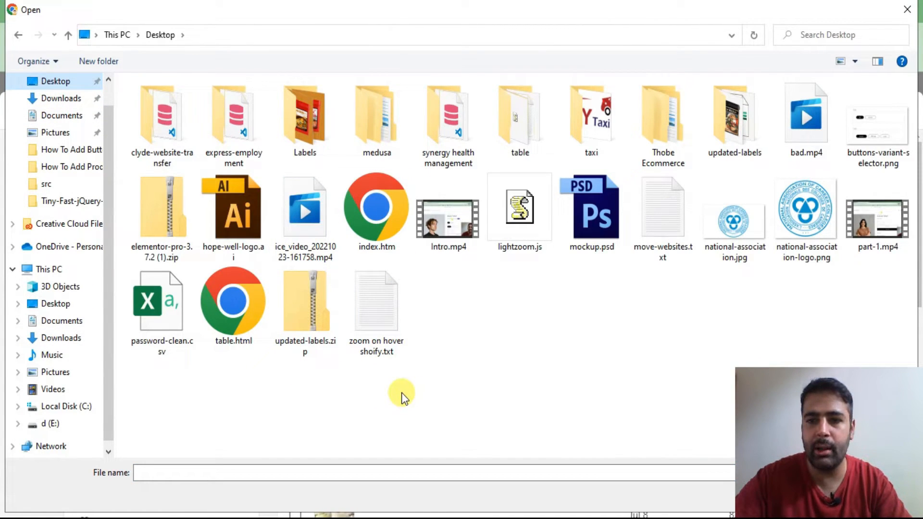
pyautogui.click(519, 208)
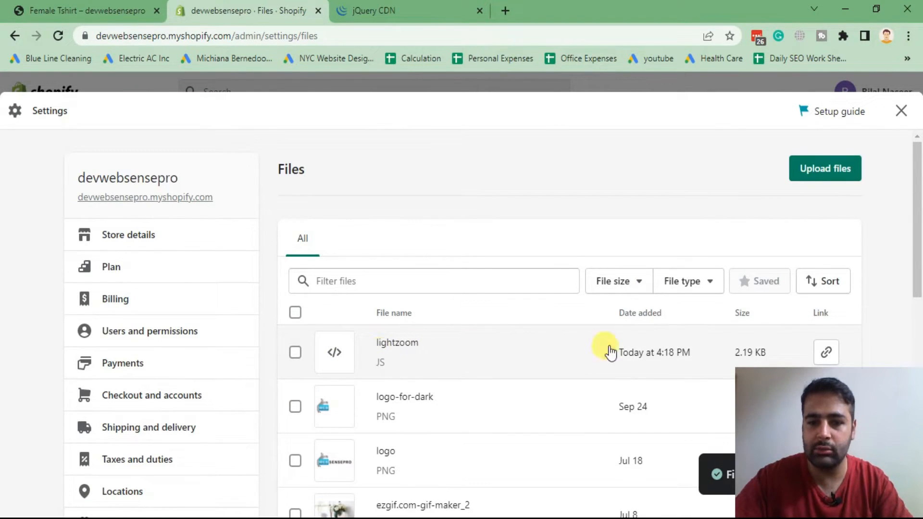
# Step: Replace the script src in Notepad with the uploaded lightzoom file's CDN link
pyautogui.scroll(-3)
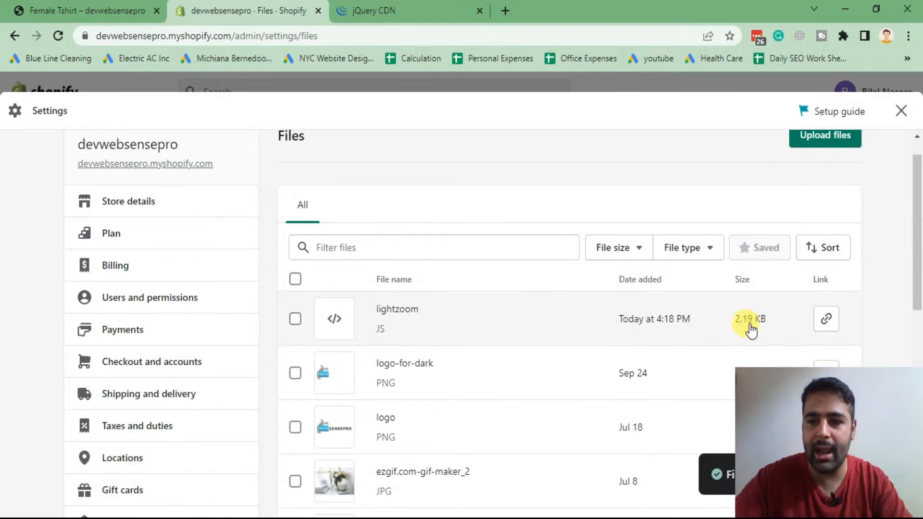
pyautogui.click(824, 318)
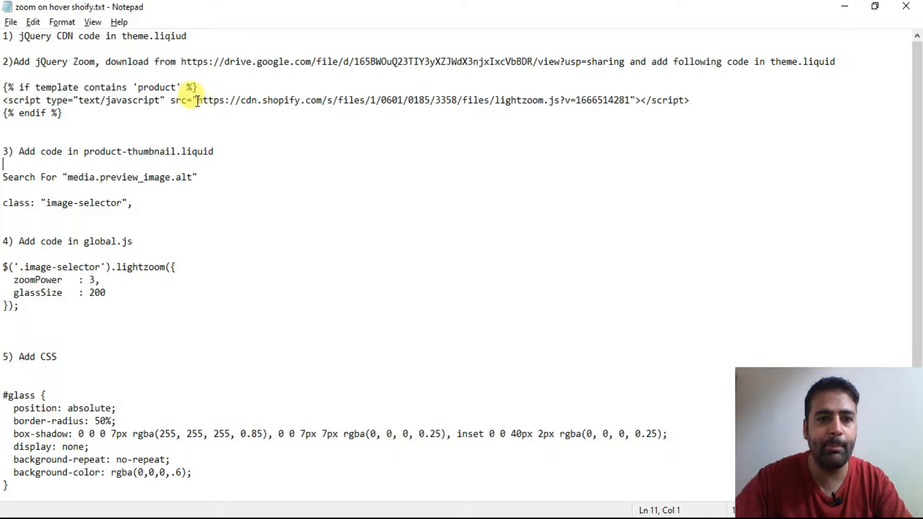
pyautogui.moveTo(198, 100); pyautogui.dragTo(405, 100)
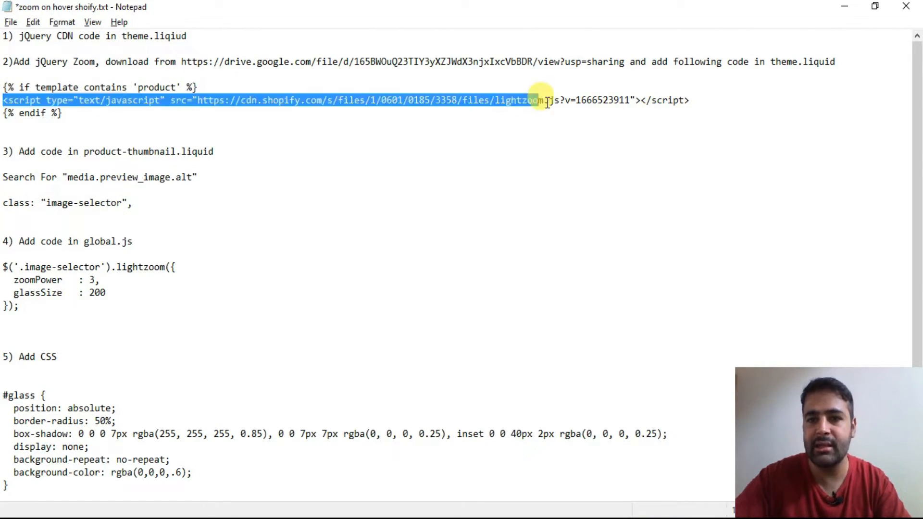
pyautogui.click(59, 113)
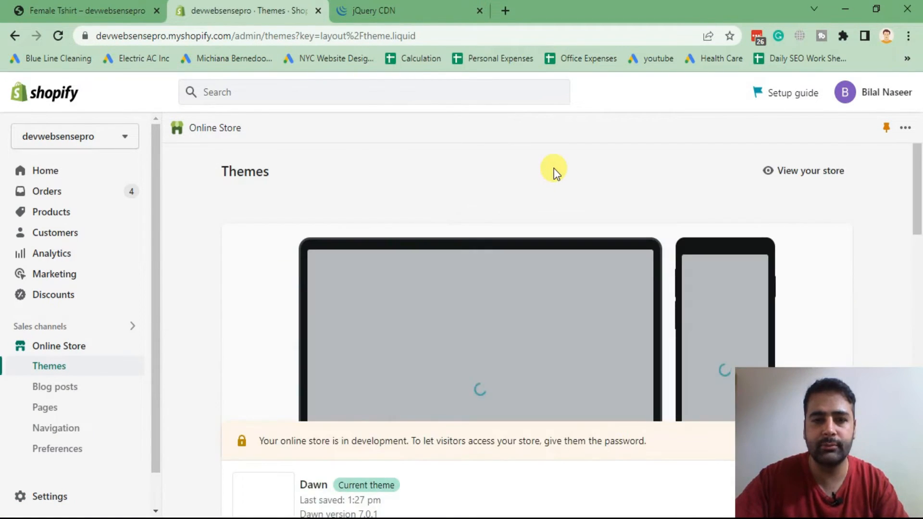
# Step: Paste the lightzoom script block below the jQuery line in theme.liquid and save
pyautogui.click(756, 213)
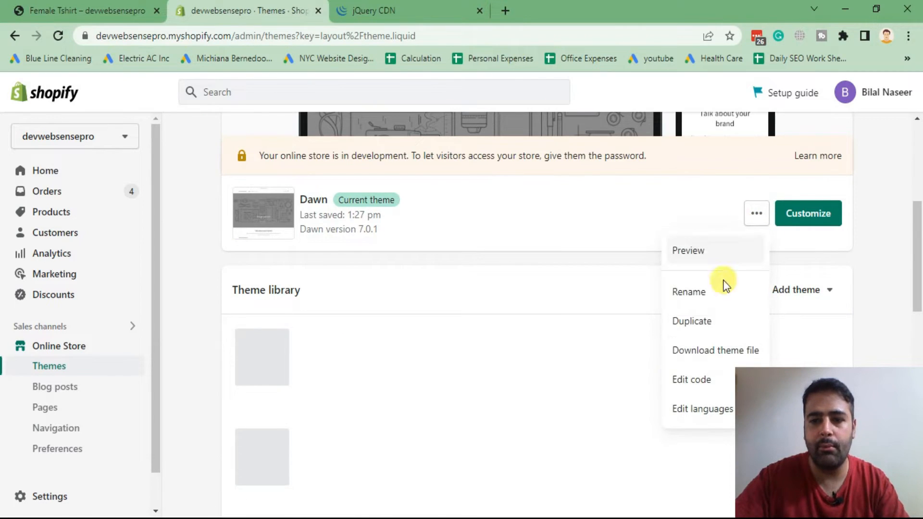
pyautogui.click(691, 378)
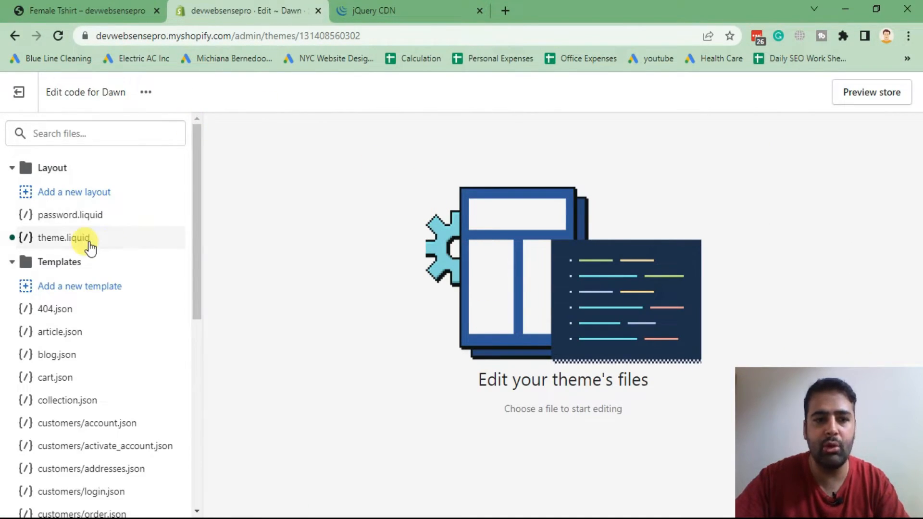
pyautogui.click(64, 238)
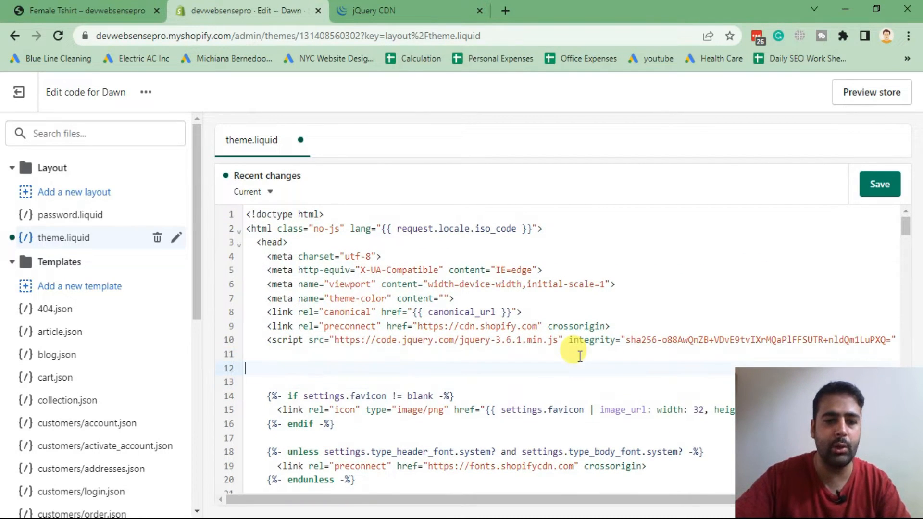
pyautogui.press('Enter')
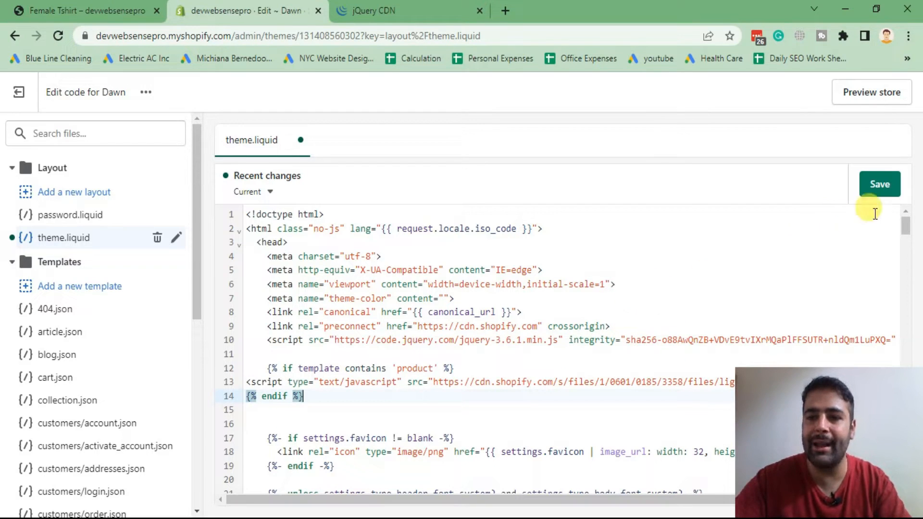
pyautogui.click(880, 184)
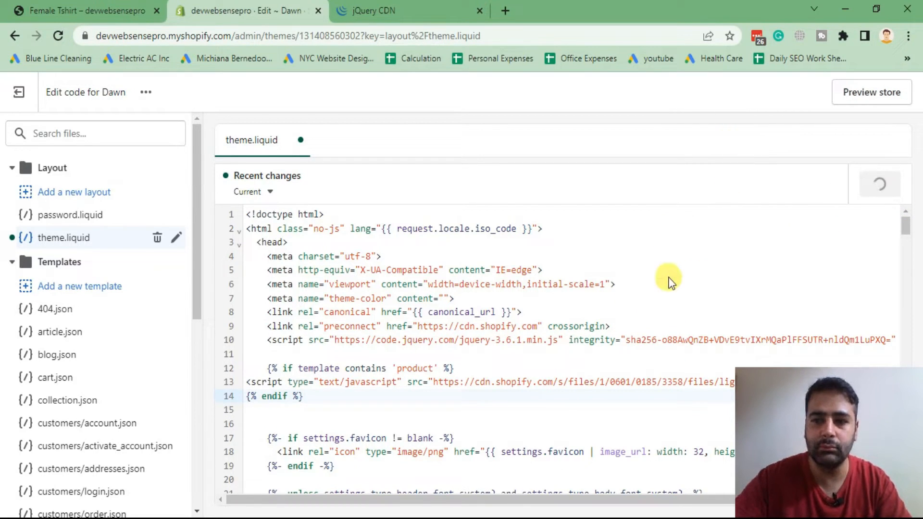
pyautogui.press('ctrl+s')
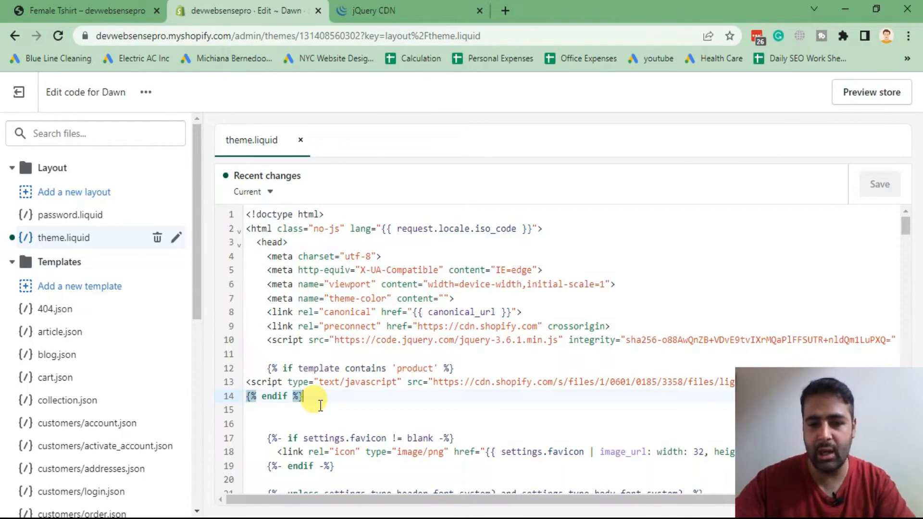
# Step: Find and load the product-thumbnail.liquid snippet via the file search
pyautogui.click(95, 133)
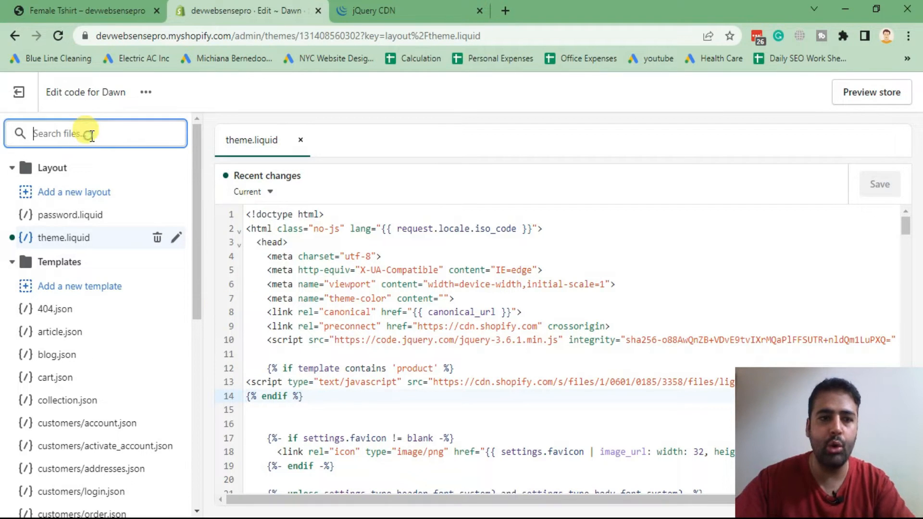
pyautogui.write('product')
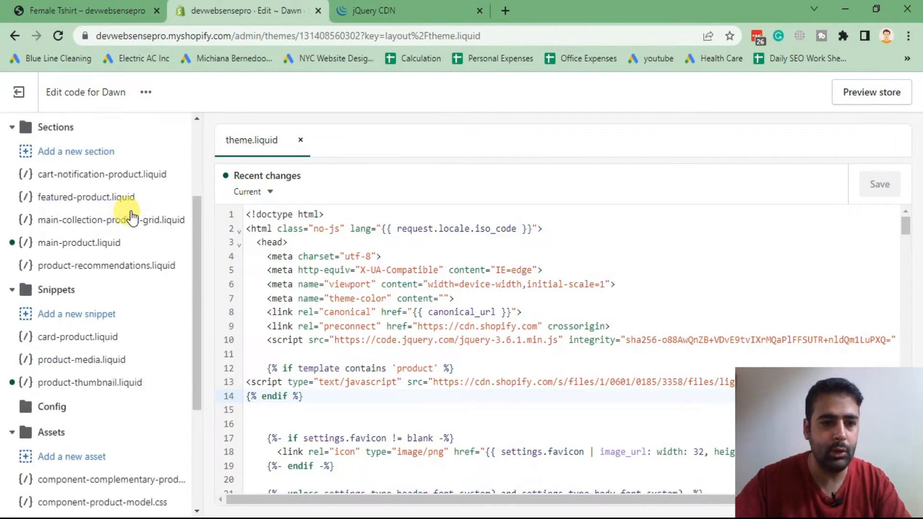
pyautogui.click(89, 381)
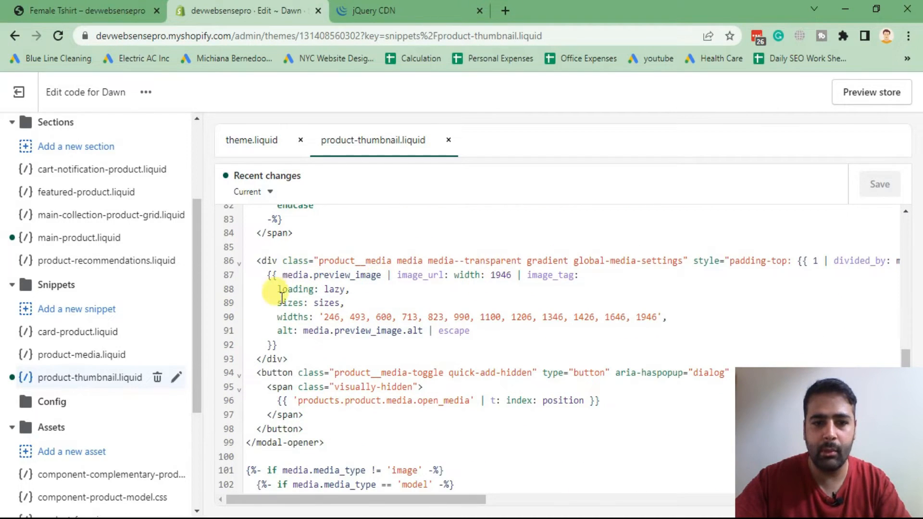
# Step: Add class: "image-selector" above the alt line of the product image tag
pyautogui.doubleClick(330, 275)
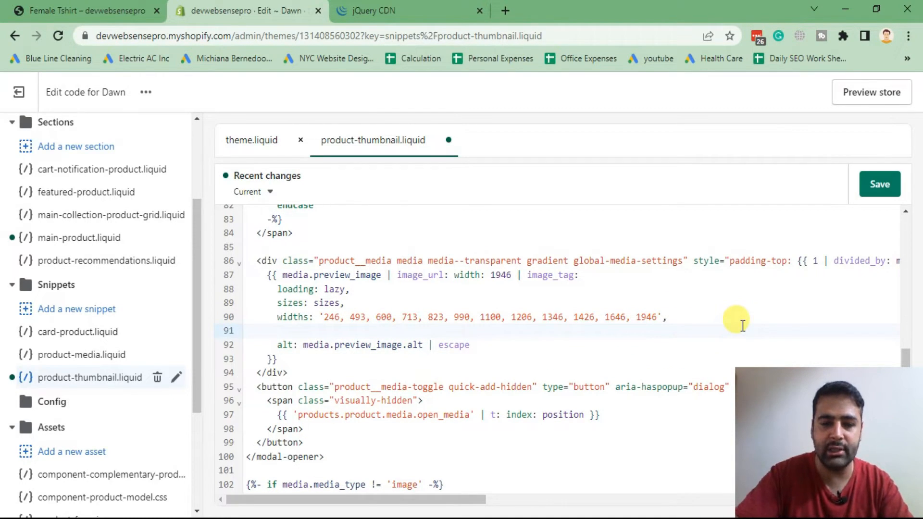
pyautogui.write('class:')
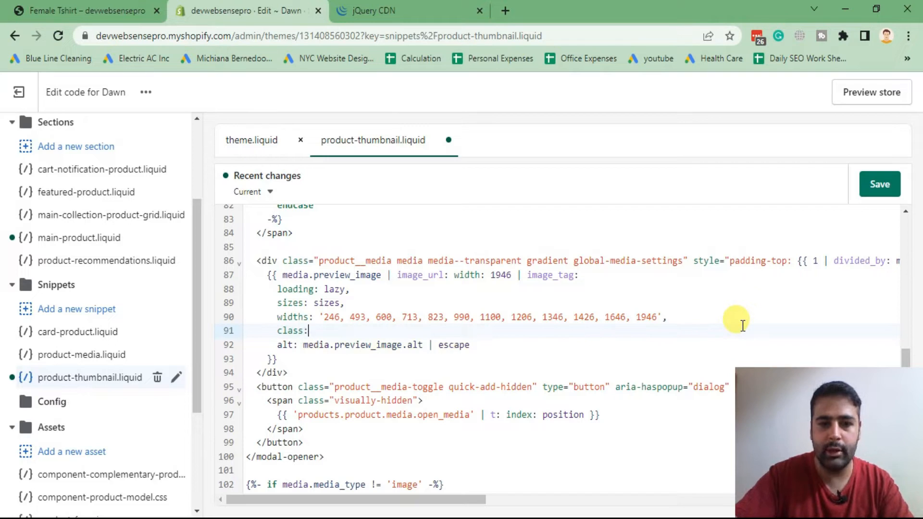
pyautogui.write('""')
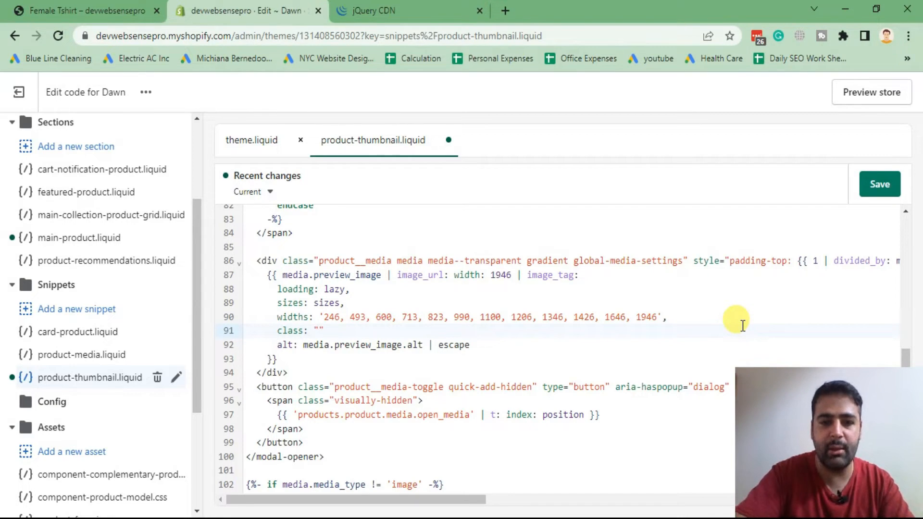
pyautogui.write('image-select')
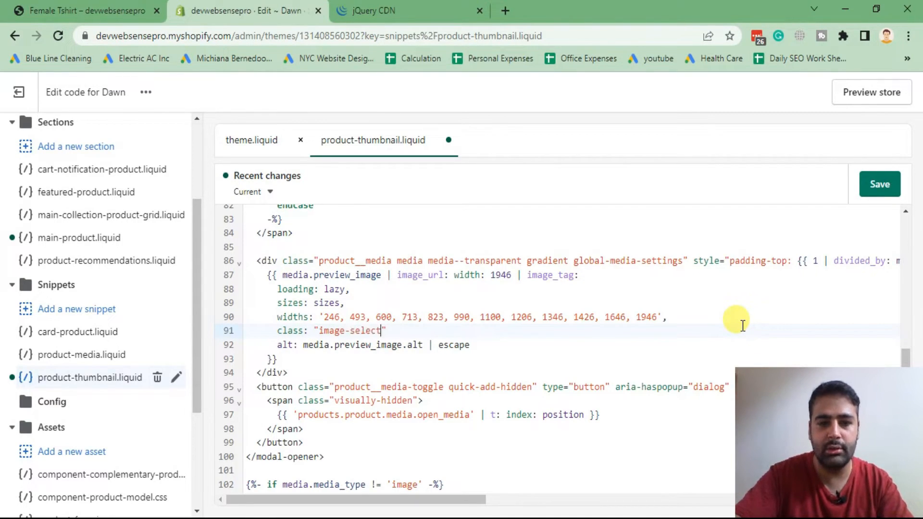
pyautogui.write('or')
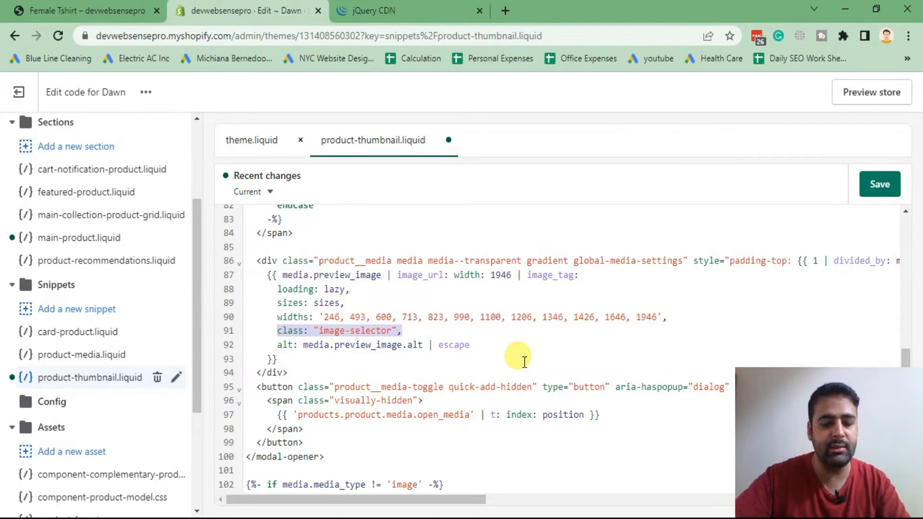
# Step: Search the snippet for media.preview_image and jump to the next occurrence
pyautogui.press('ctrl+f')
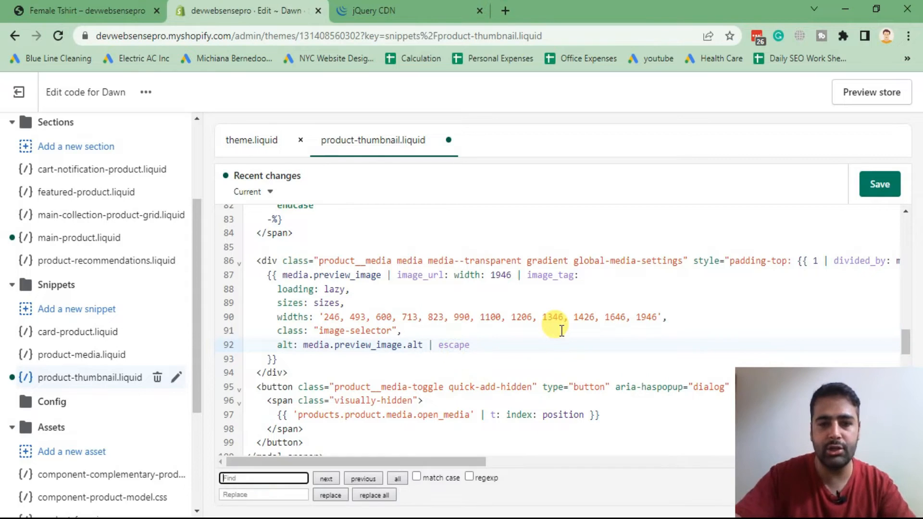
pyautogui.write('media.perview_image')
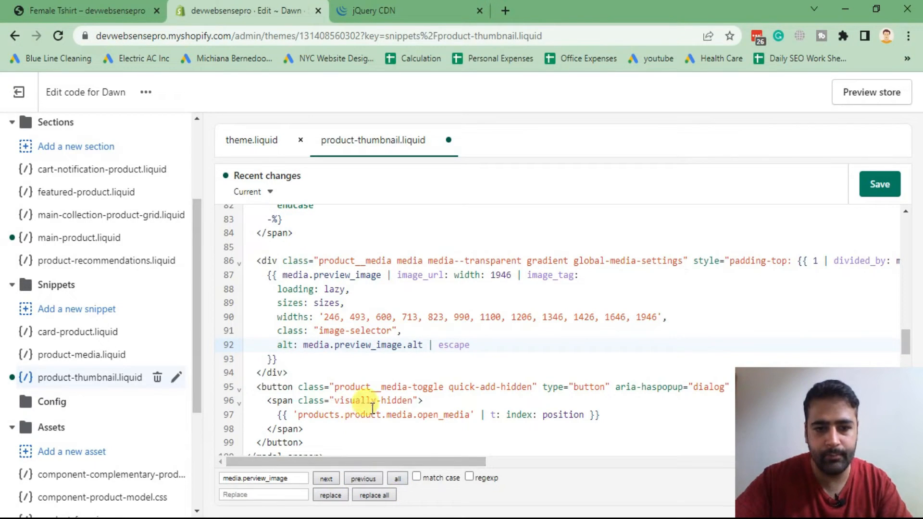
pyautogui.scroll(-3)
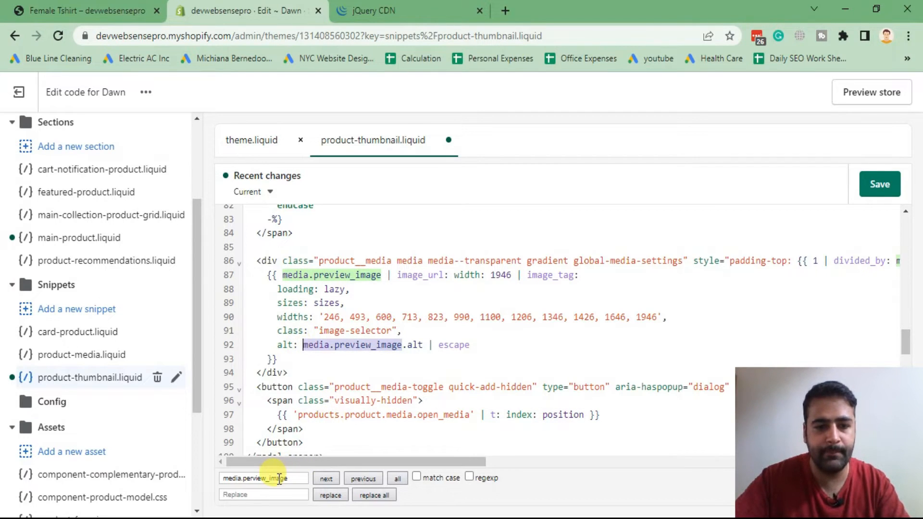
pyautogui.click(326, 478)
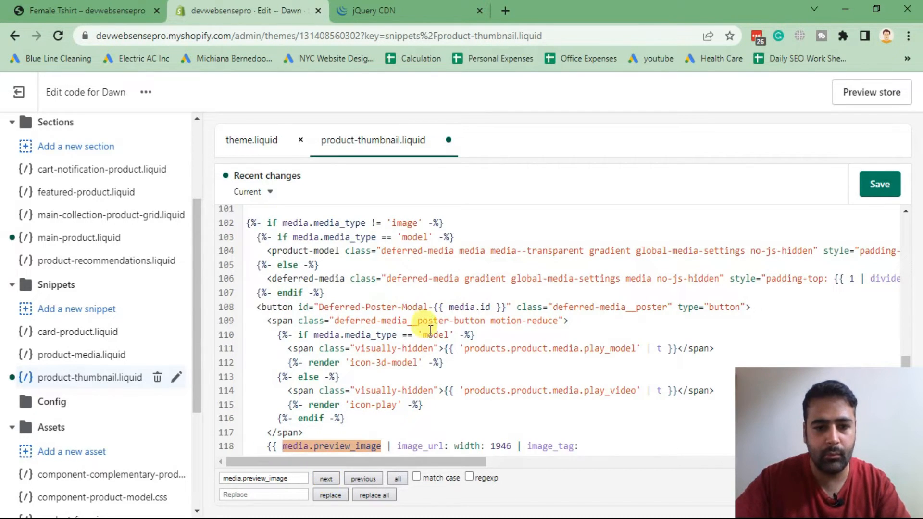
pyautogui.scroll(-3)
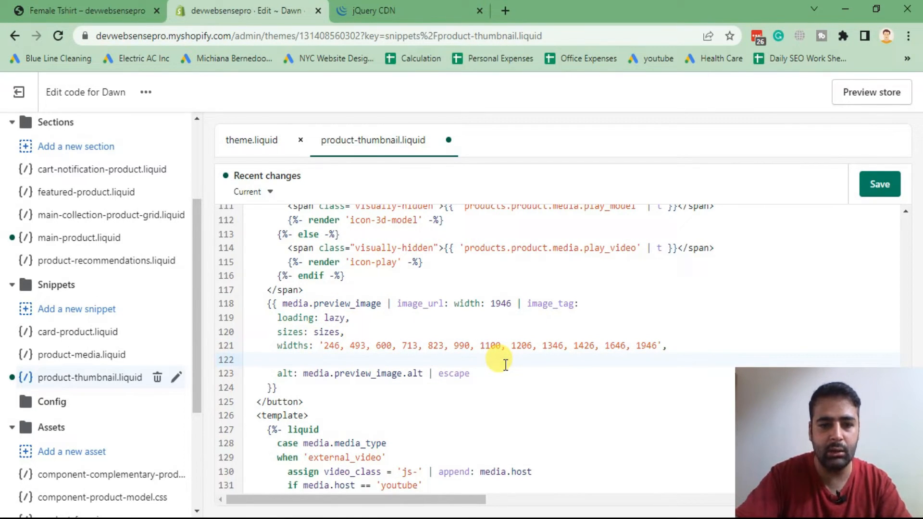
# Step: Add class: "image-selector", to each remaining image tag above its alt: line
pyautogui.write('class:')
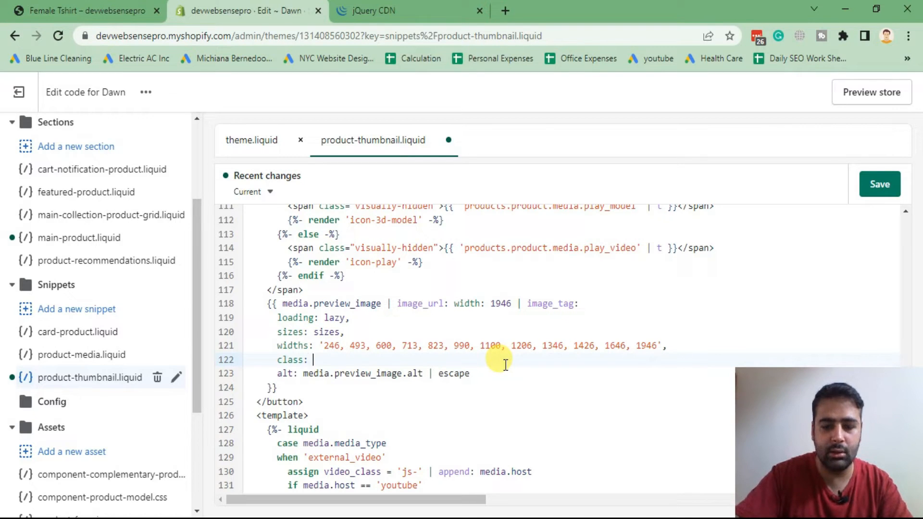
pyautogui.write('"image-selec')
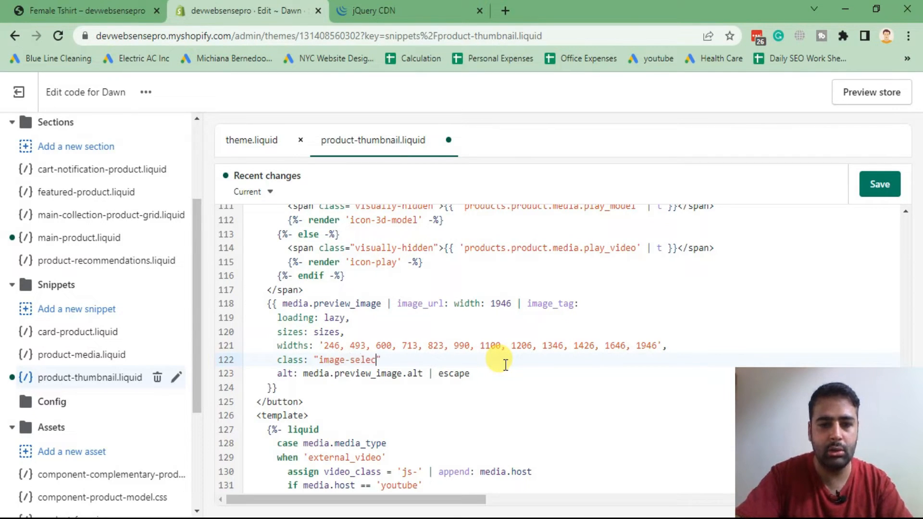
pyautogui.write('tor')
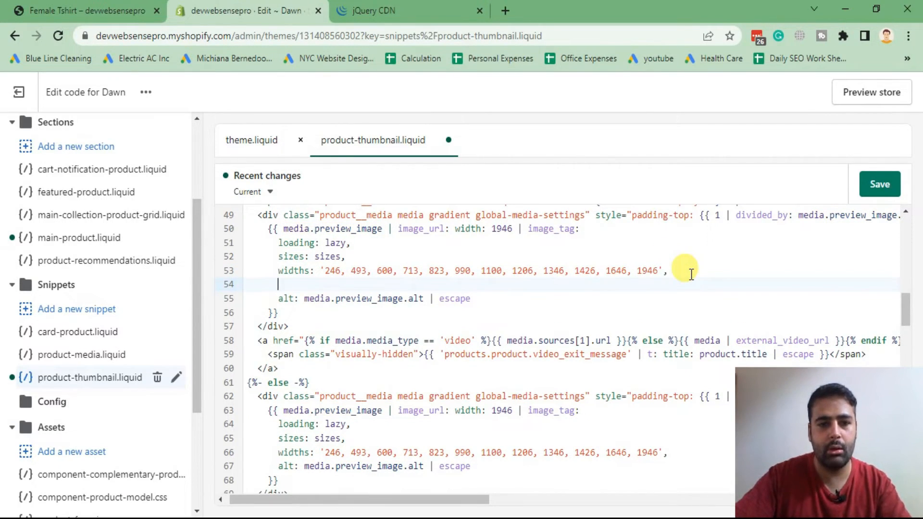
pyautogui.write('class:')
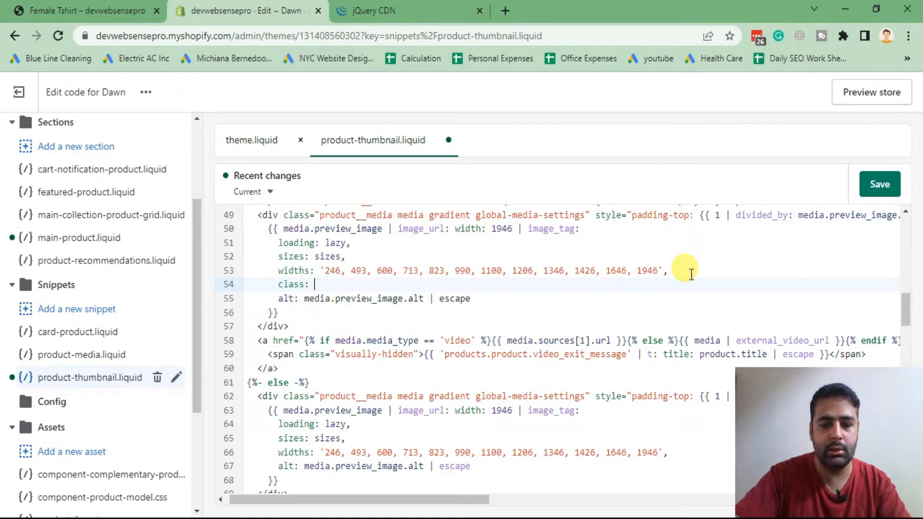
pyautogui.write('""')
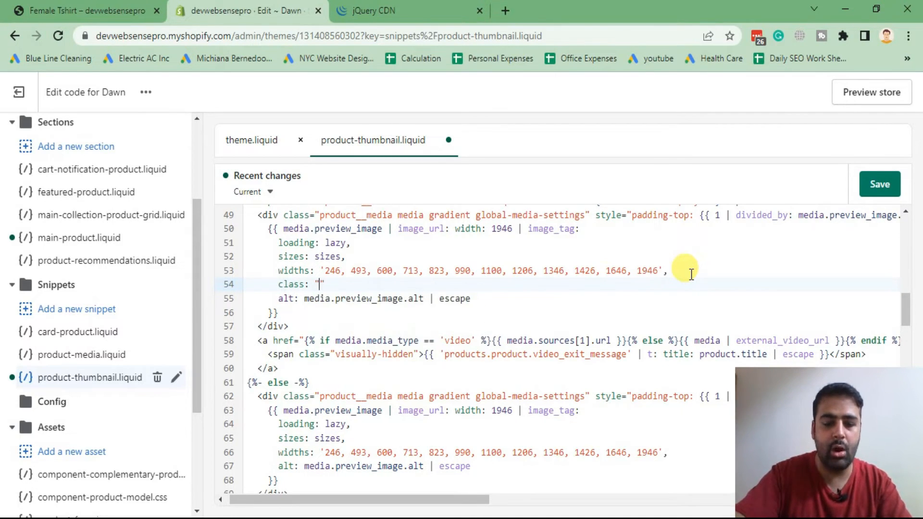
pyautogui.write('image-selec')
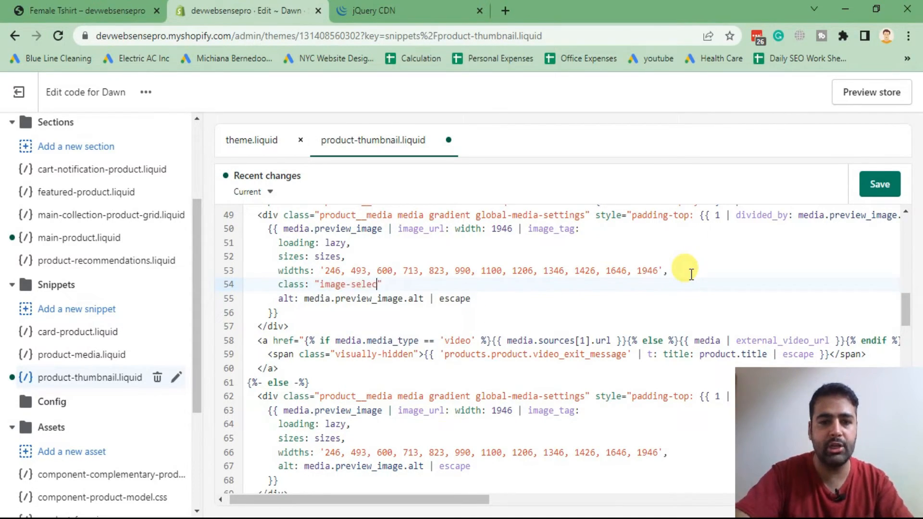
pyautogui.write('tor",')
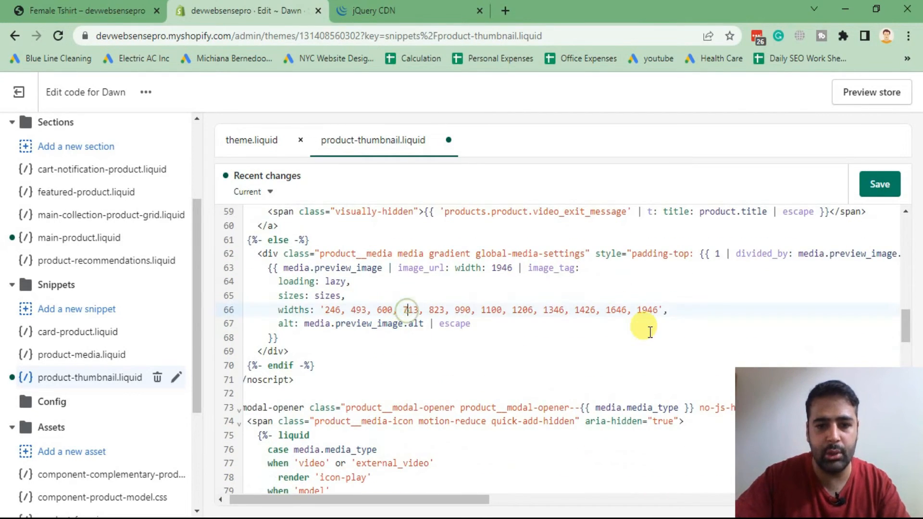
pyautogui.write('class: "image-selector",')
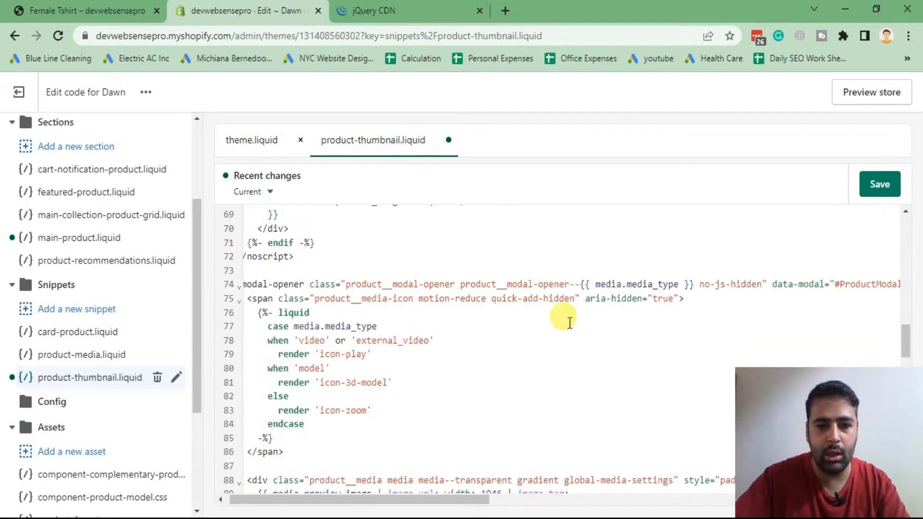
pyautogui.scroll(-3)
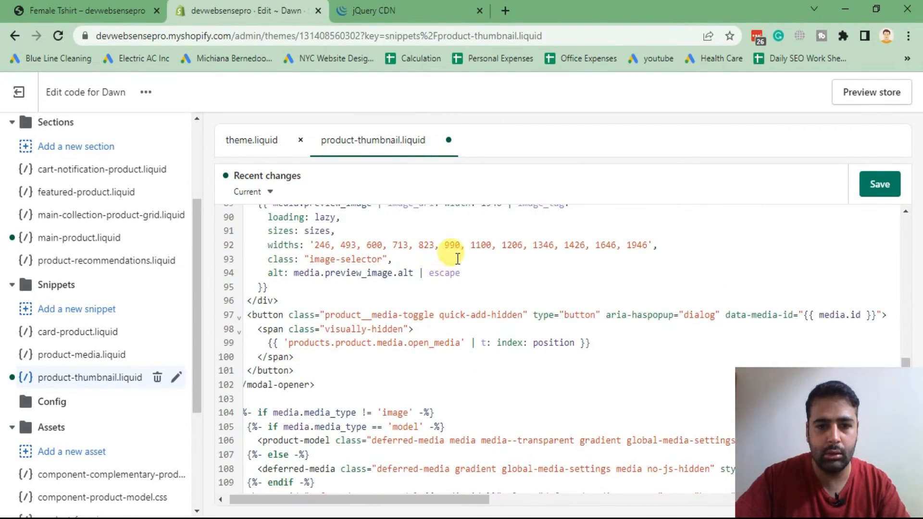
pyautogui.scroll(-3)
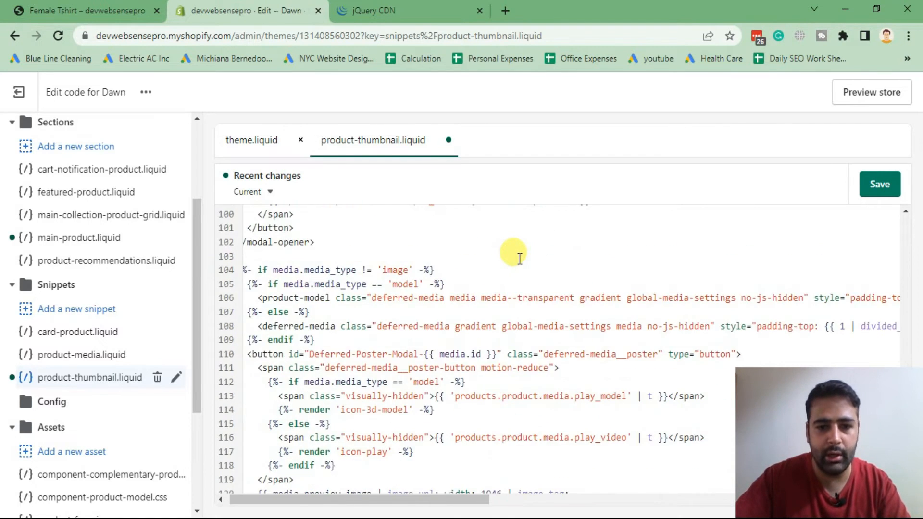
pyautogui.scroll(-3)
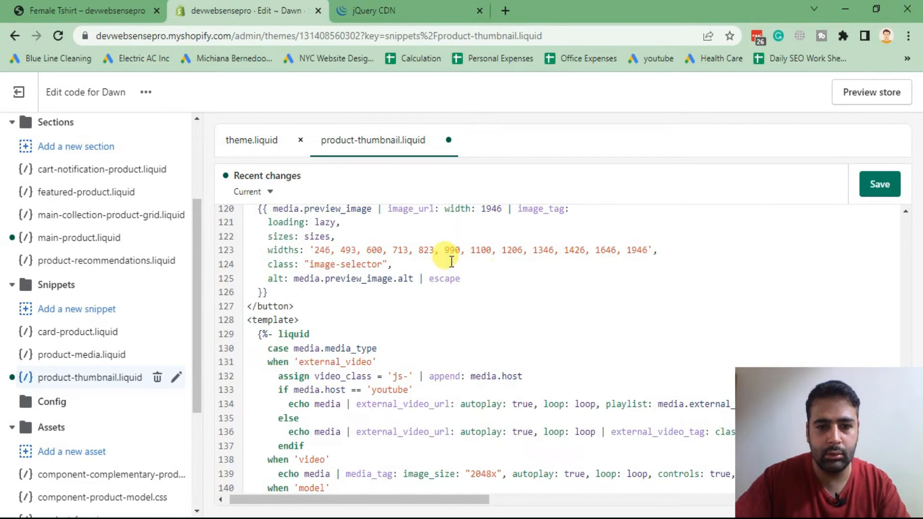
pyautogui.scroll(-3)
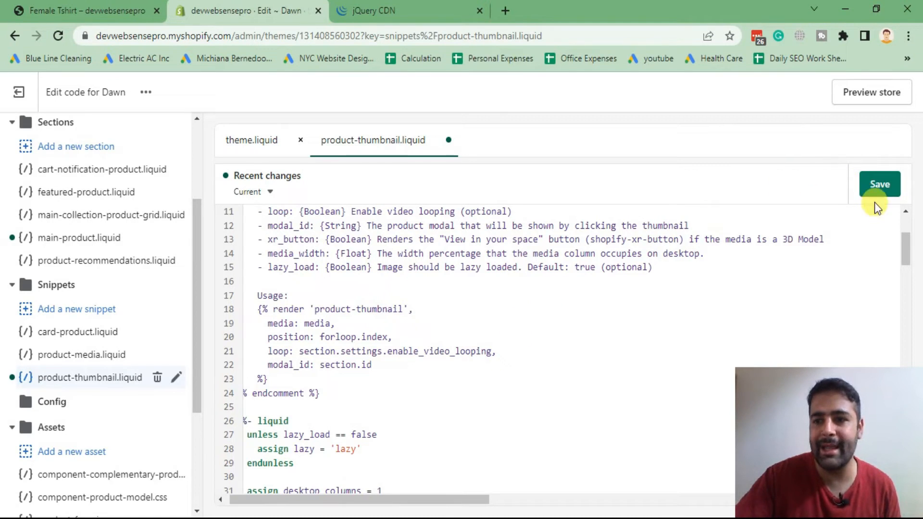
# Step: Save product-thumbnail.liquid and filter the theme files for 'global'
pyautogui.click(879, 184)
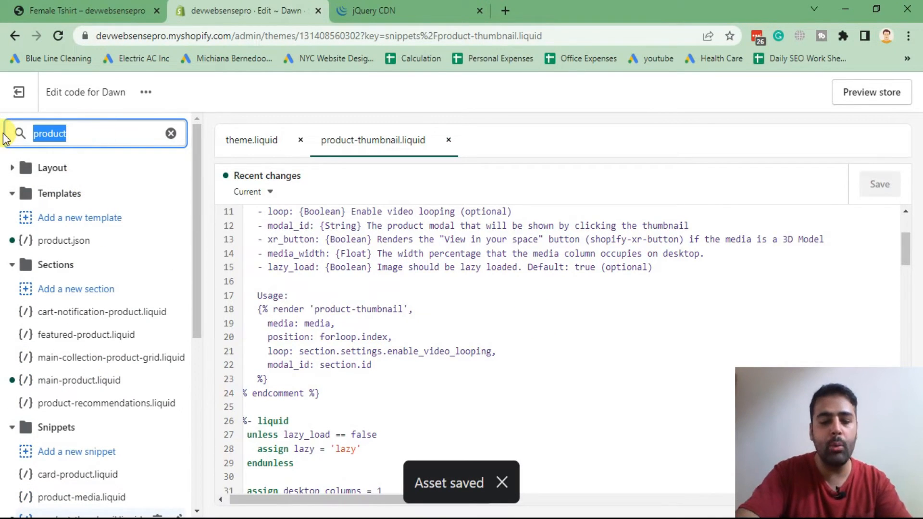
pyautogui.write('global')
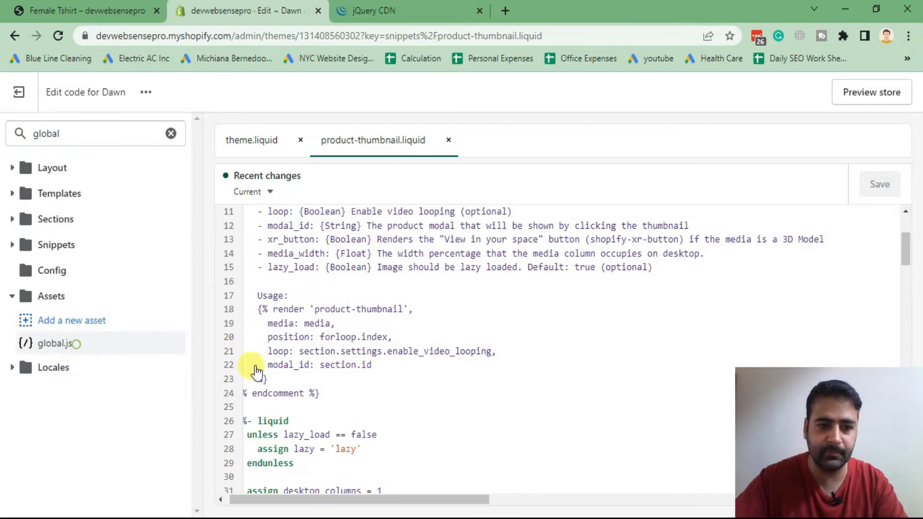
# Step: Paste the lightzoom call on .image-selector (zoomPower 3, glassSize 200) at the end of global.js and save
pyautogui.click(54, 343)
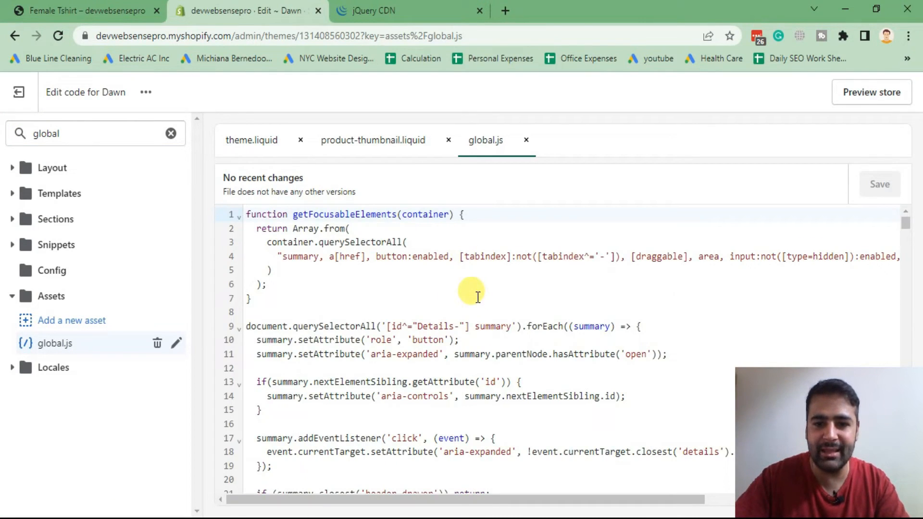
pyautogui.scroll(-3)
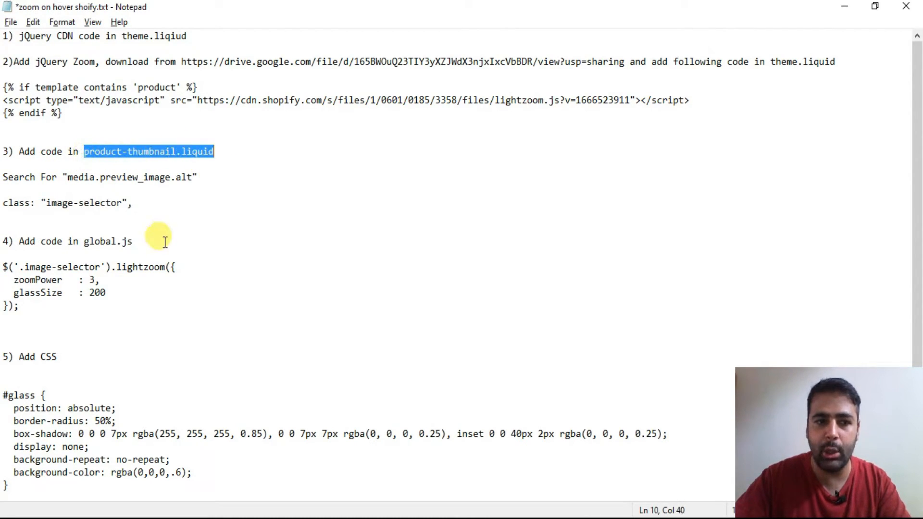
pyautogui.moveTo(2, 266); pyautogui.dragTo(19, 306)
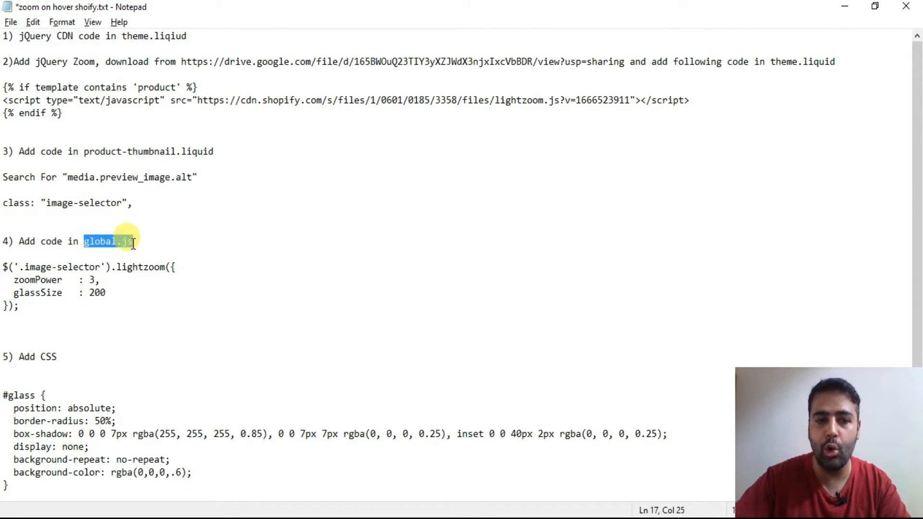
pyautogui.moveTo(177, 266); pyautogui.dragTo(3, 306)
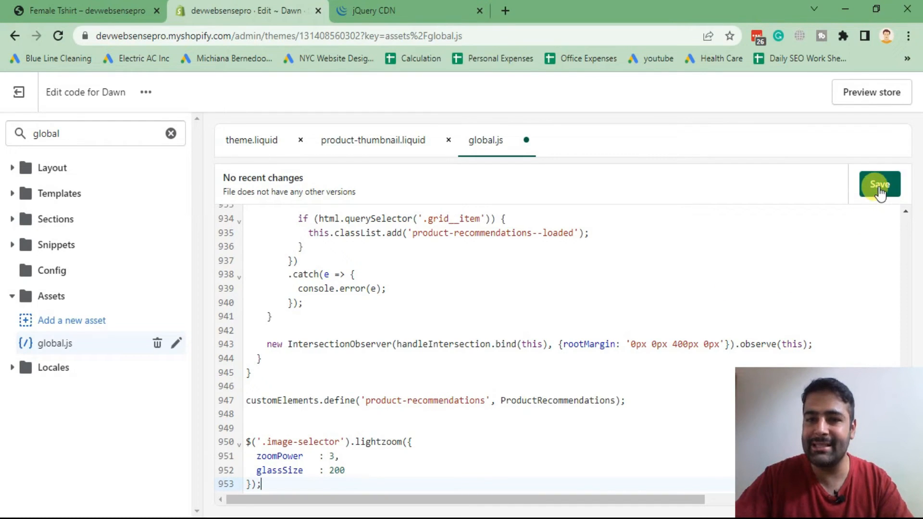
pyautogui.click(879, 185)
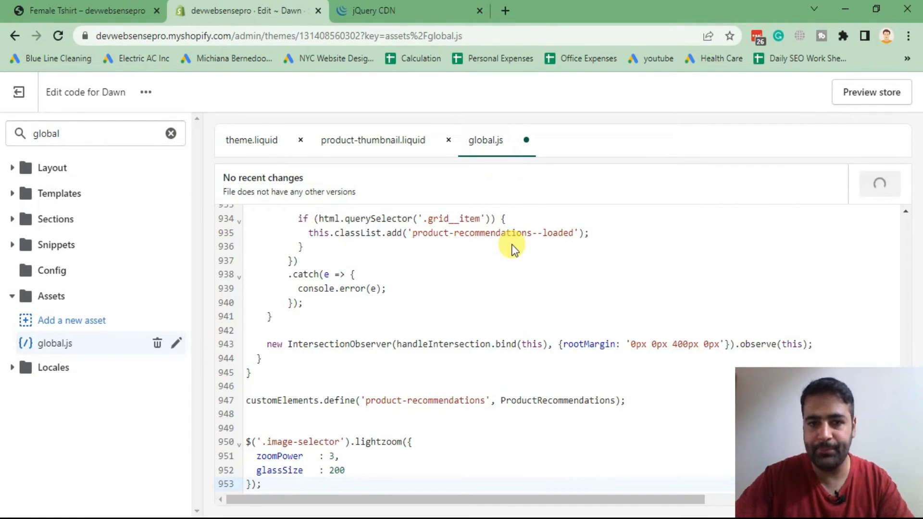
pyautogui.moveTo(53, 168)
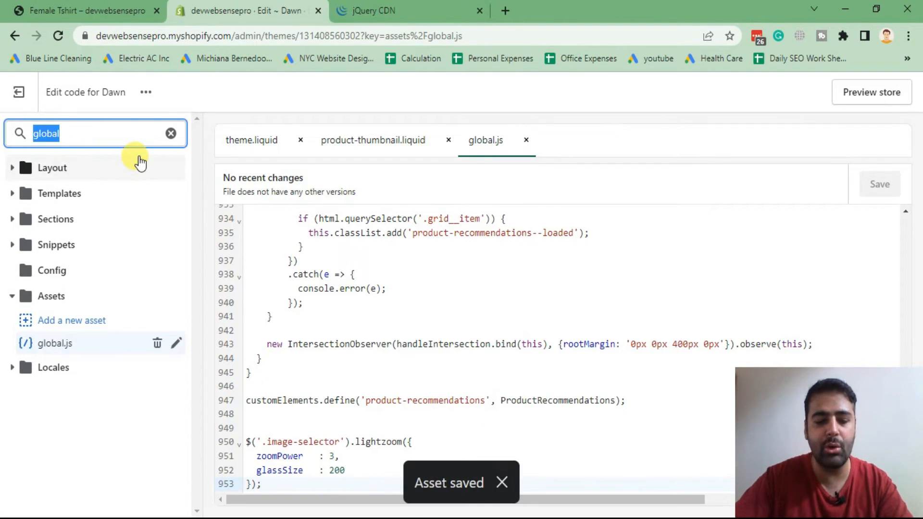
# Step: Append the #glass magnifier style rule to the bottom of base.css and save it
pyautogui.write('css')
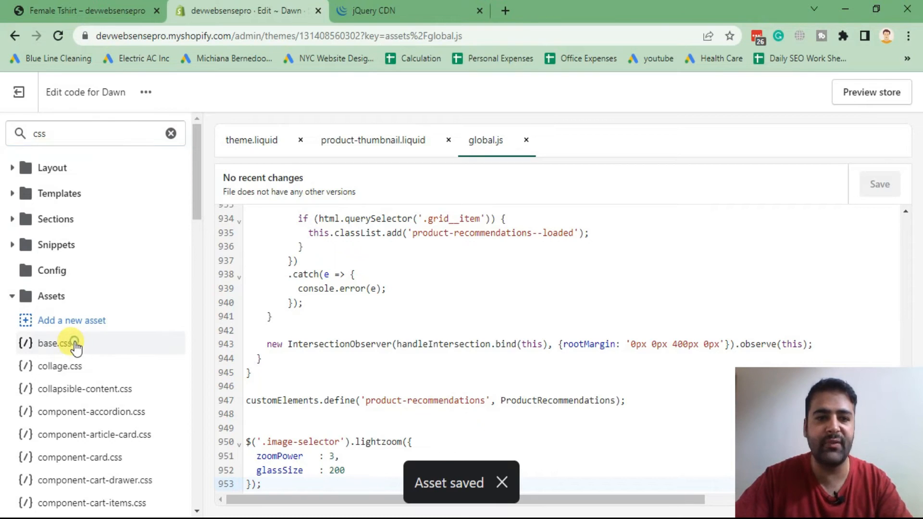
pyautogui.click(54, 343)
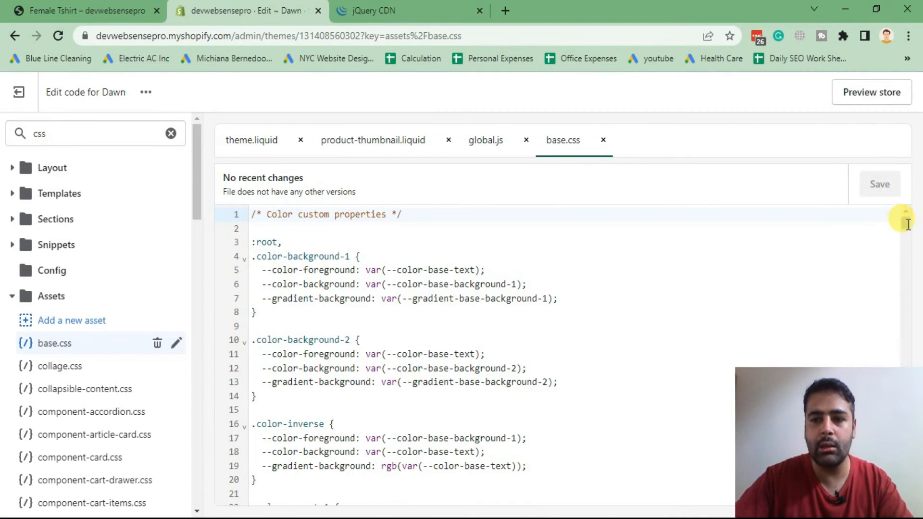
pyautogui.scroll(-3)
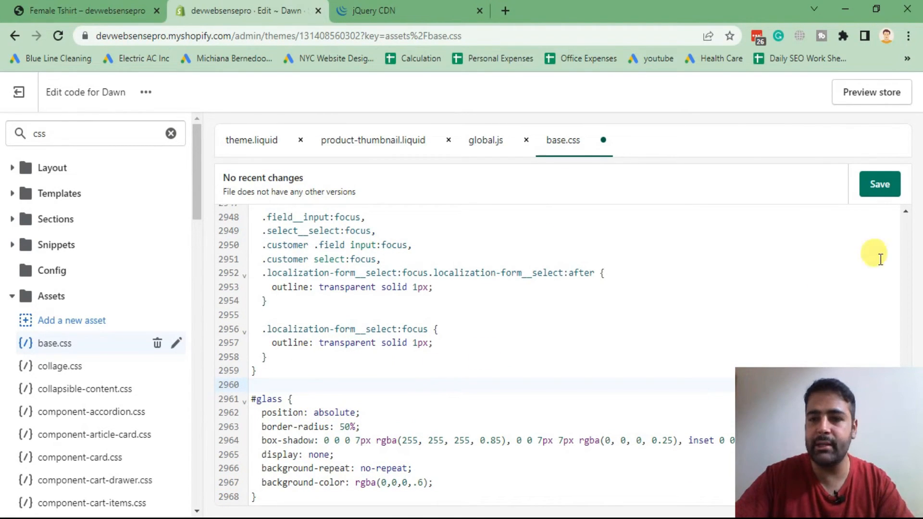
pyautogui.click(880, 184)
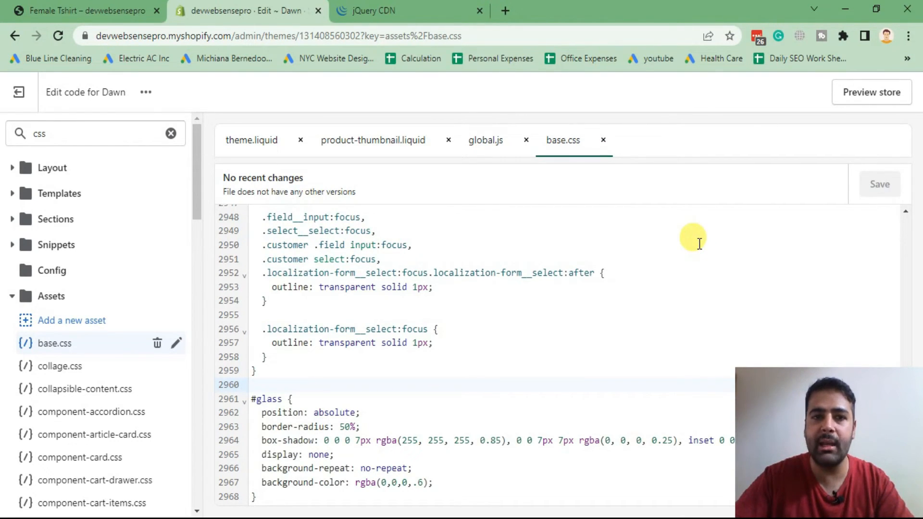
pyautogui.press('ctrl+s')
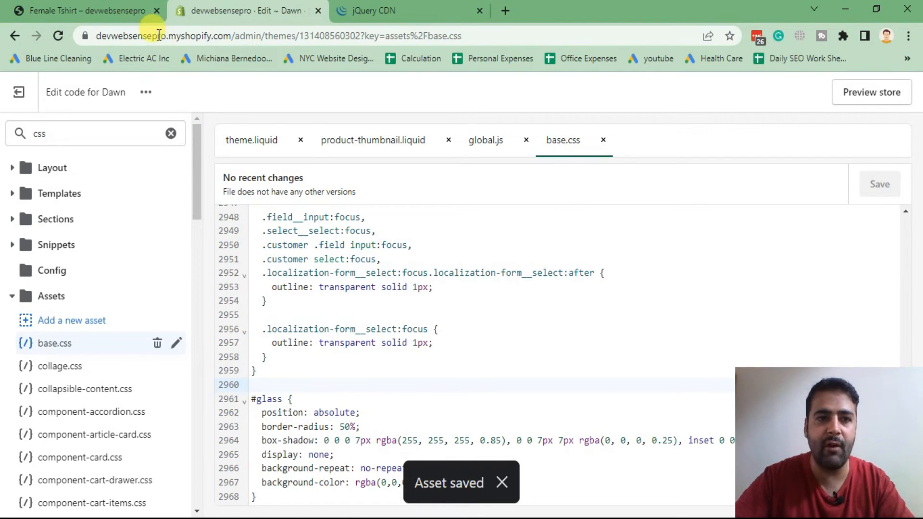
# Step: Reload the Female Tshirt storefront page and hover its image to see the circular magnifier
pyautogui.click(87, 11)
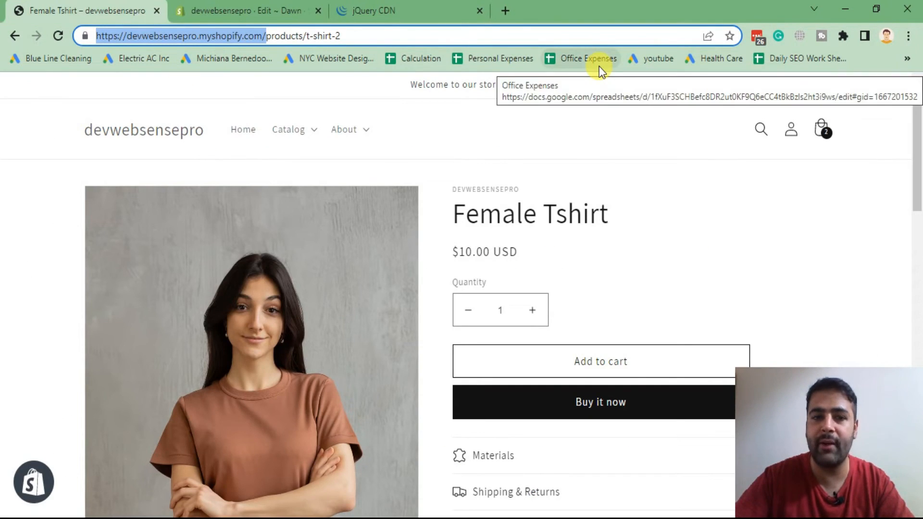
pyautogui.moveTo(251, 276)
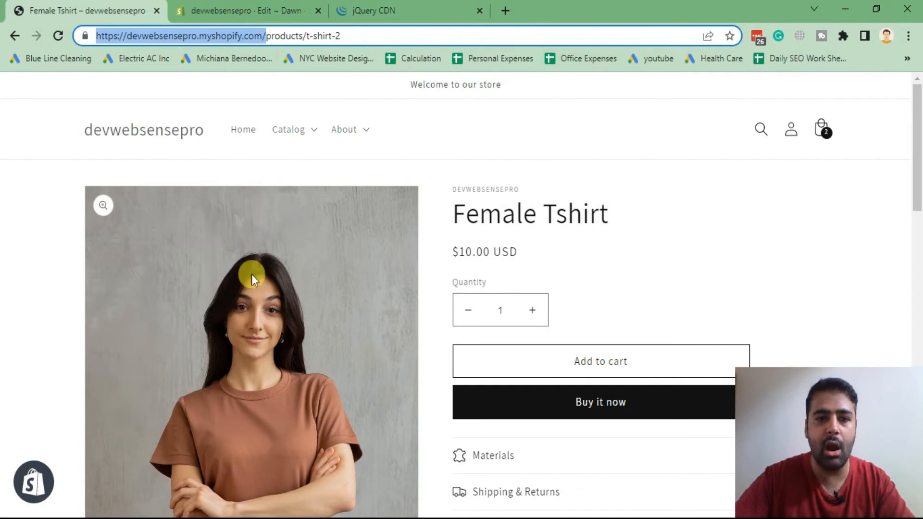
pyautogui.moveTo(524, 197)
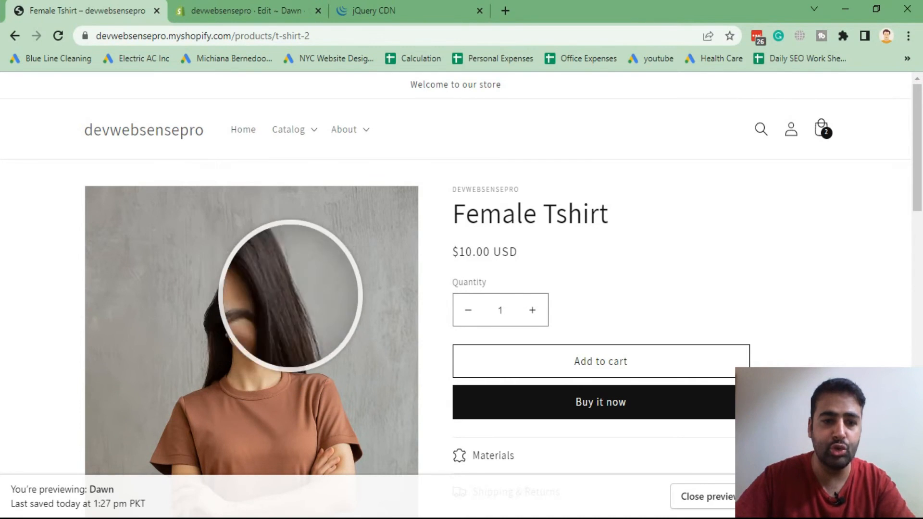
pyautogui.scroll(-3)
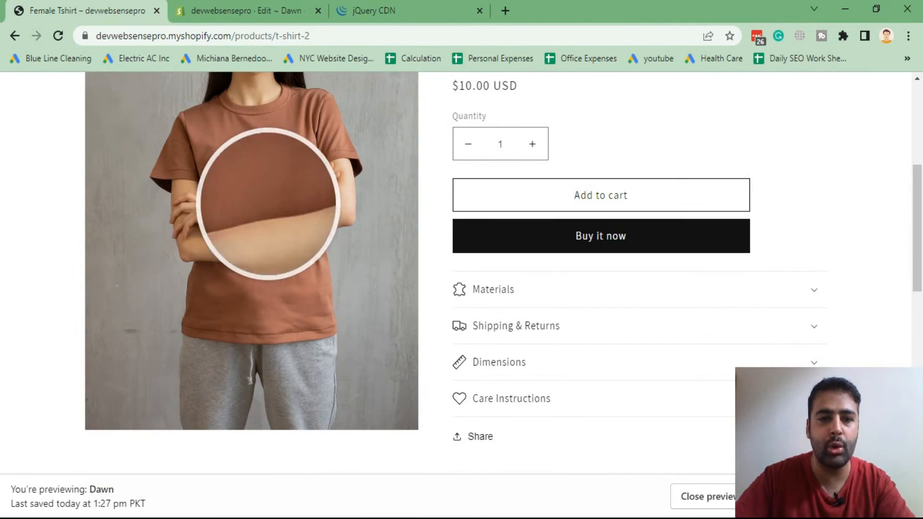
pyautogui.scroll(3)
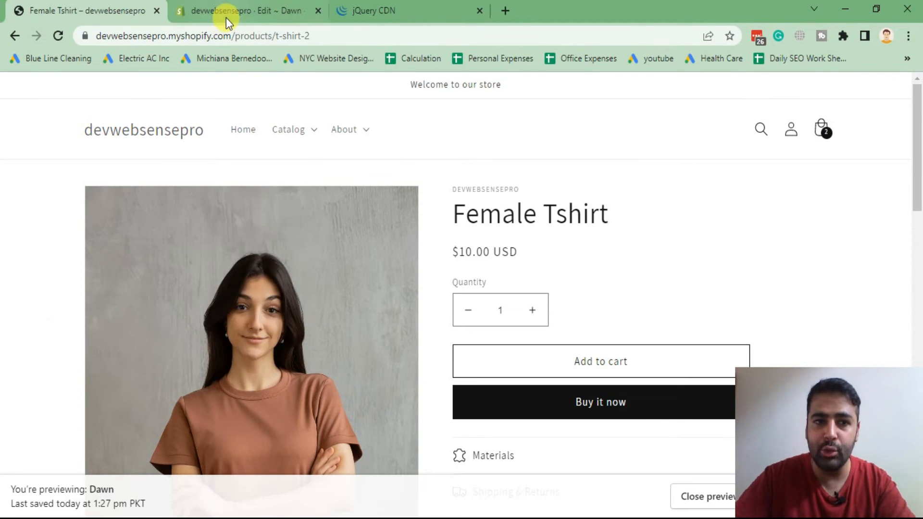
# Step: Change the global.js lightzoom call to zoomPower 1 and glassSize 100, save, and reopen the storefront
pyautogui.click(247, 11)
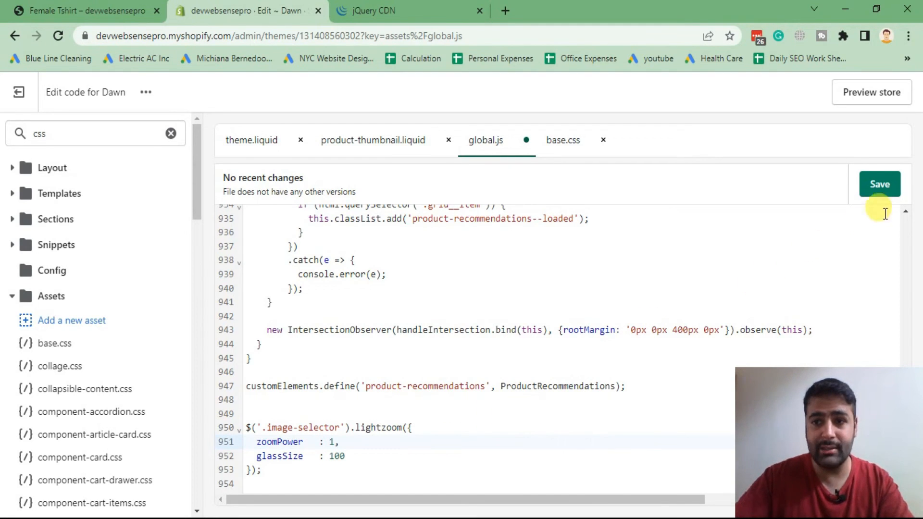
pyautogui.click(878, 184)
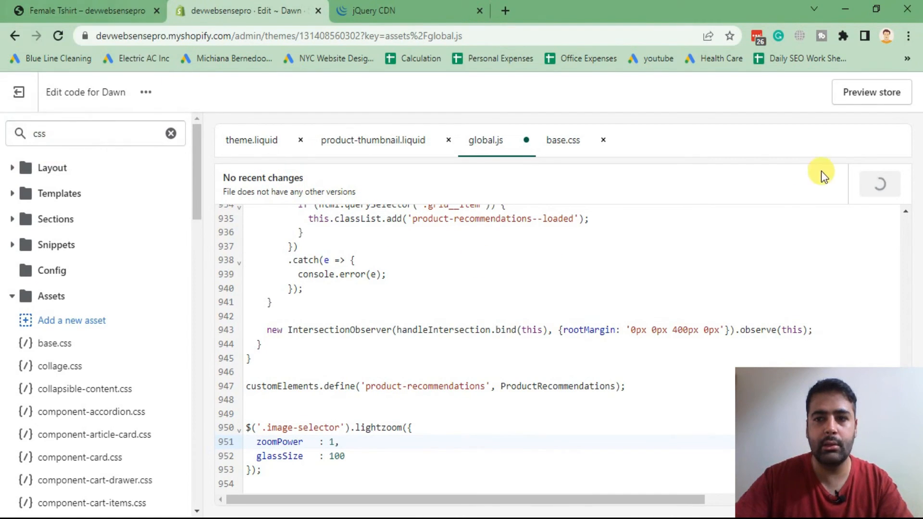
pyautogui.click(86, 10)
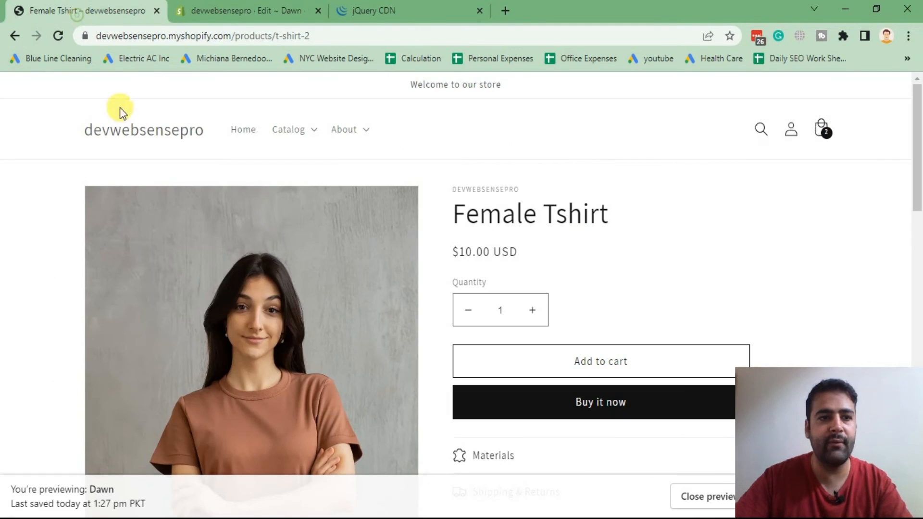
pyautogui.moveTo(3, 330)
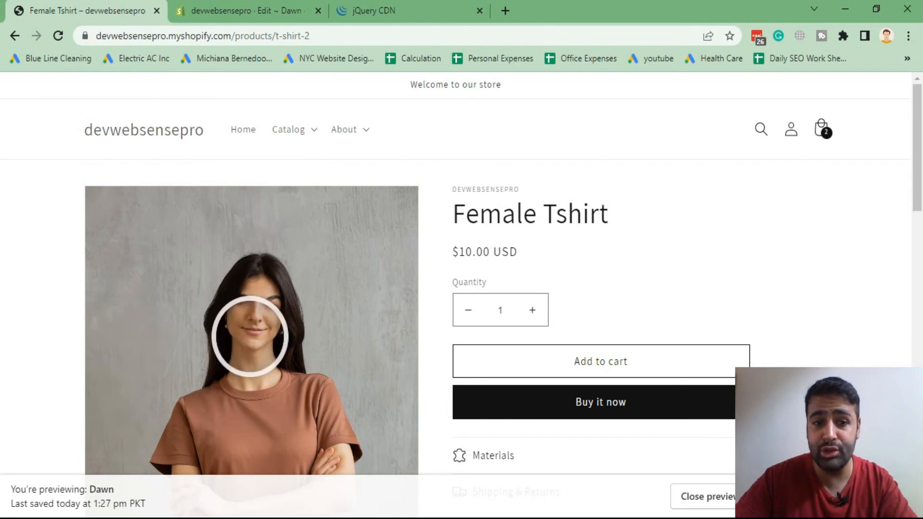
pyautogui.moveTo(261, 350)
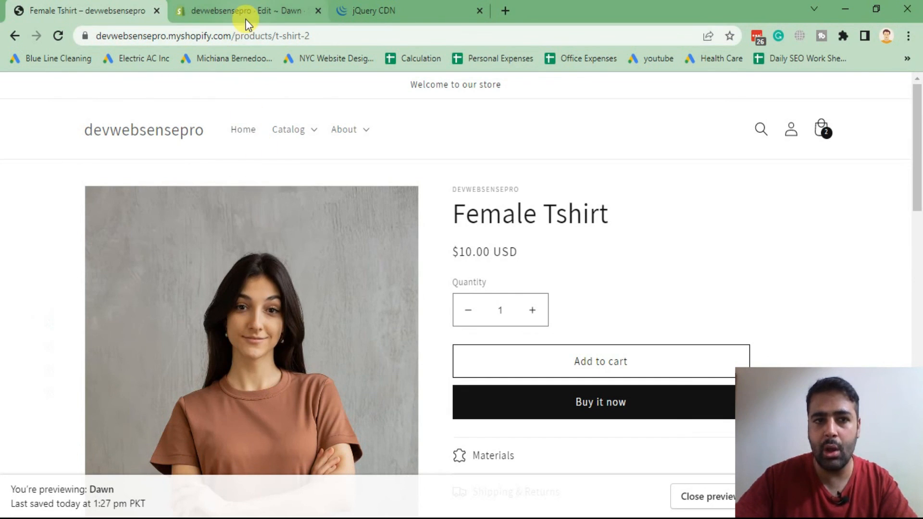
# Step: Set lightzoom zoomPower to 3 in global.js, keeping glassSize 100, and save
pyautogui.click(241, 11)
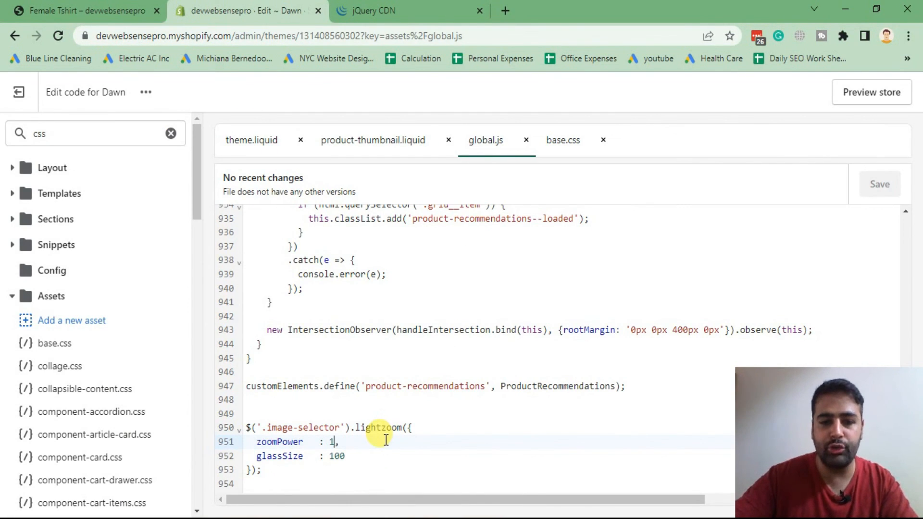
pyautogui.write('3')
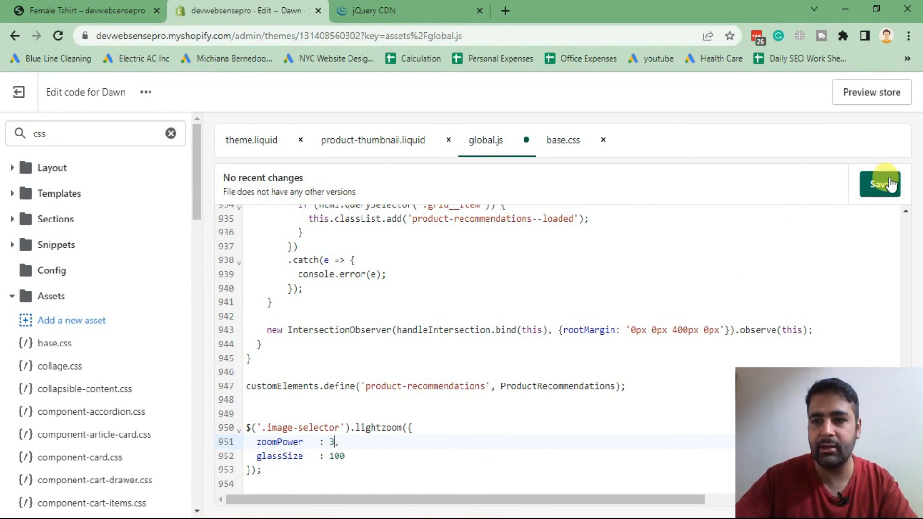
pyautogui.click(878, 184)
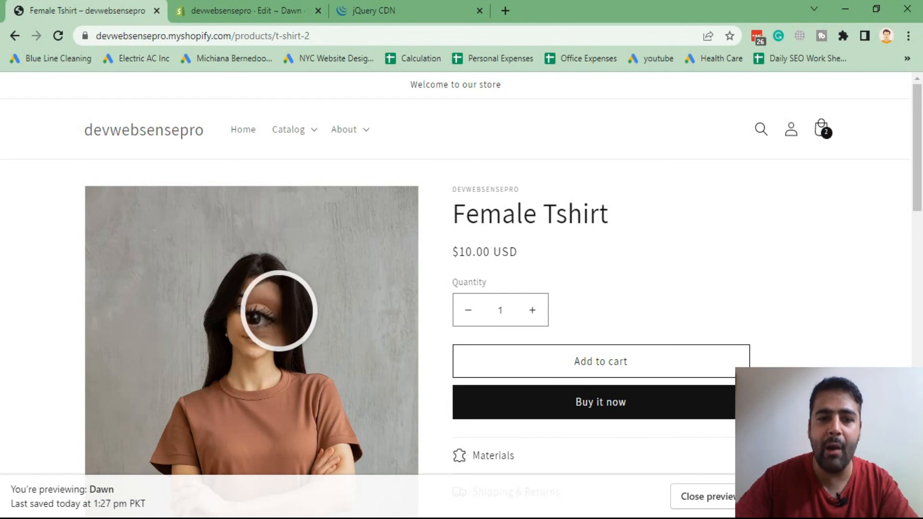
pyautogui.moveTo(347, 388)
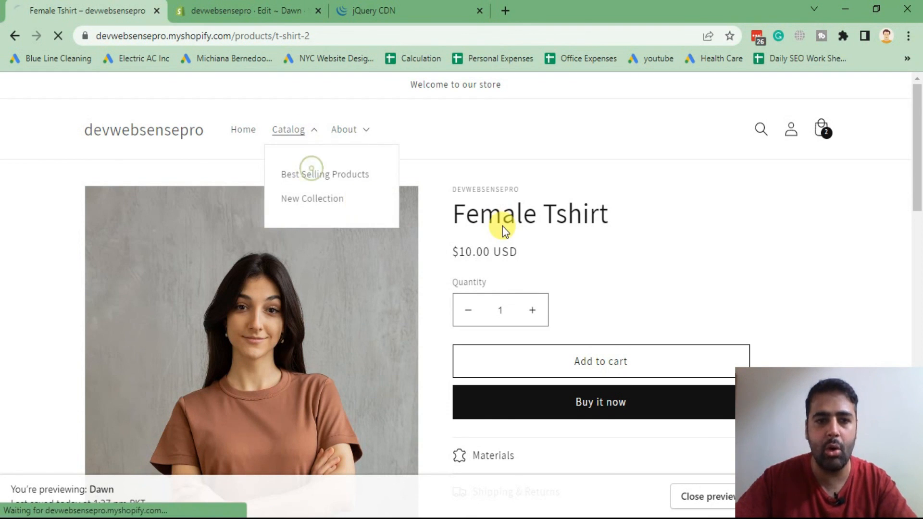
# Step: From Best Selling Products open Black Tshirt and hover its main and gallery images to check the magnifier
pyautogui.click(324, 173)
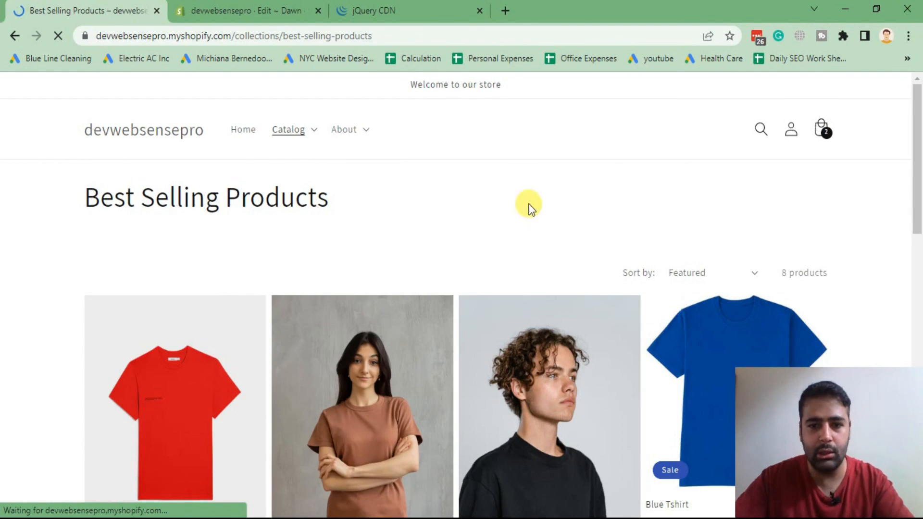
pyautogui.scroll(-3)
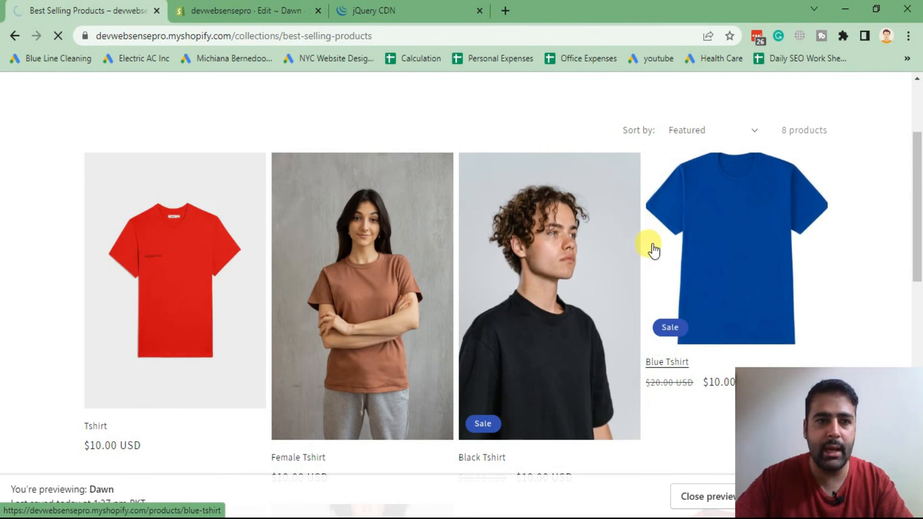
pyautogui.click(548, 295)
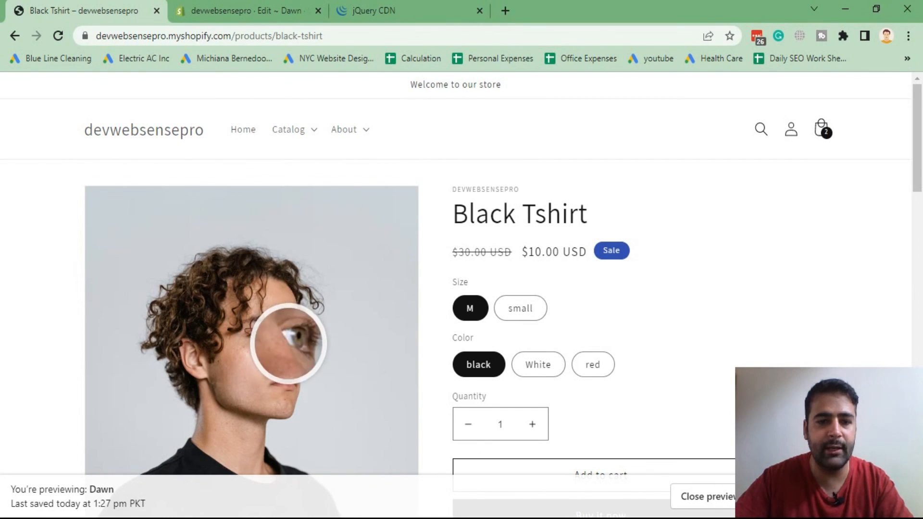
pyautogui.scroll(-3)
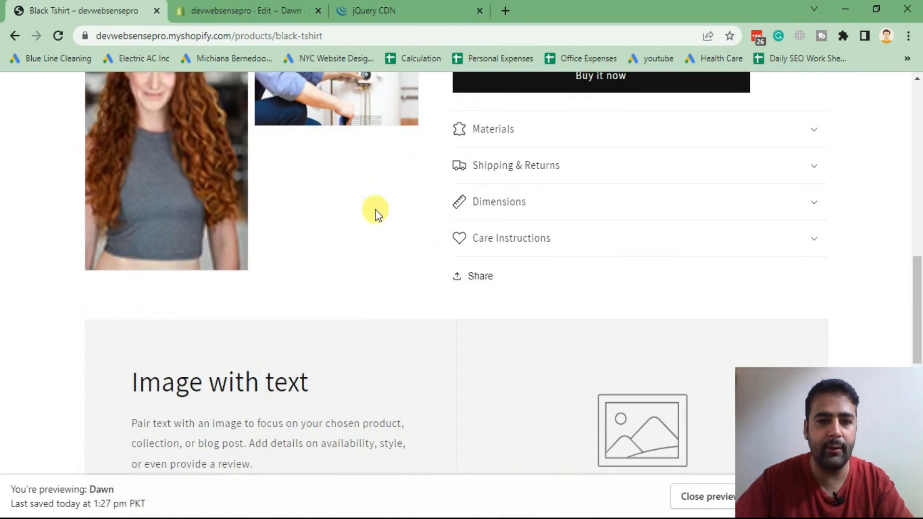
pyautogui.scroll(3)
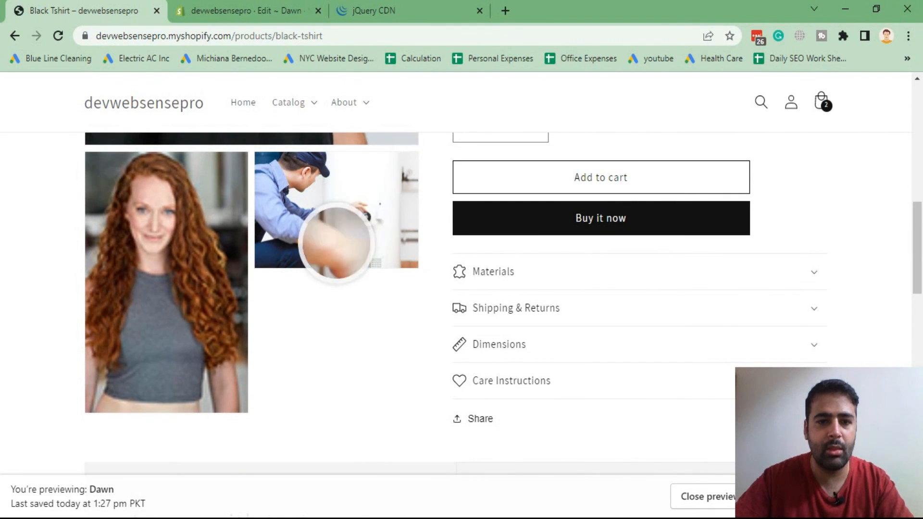